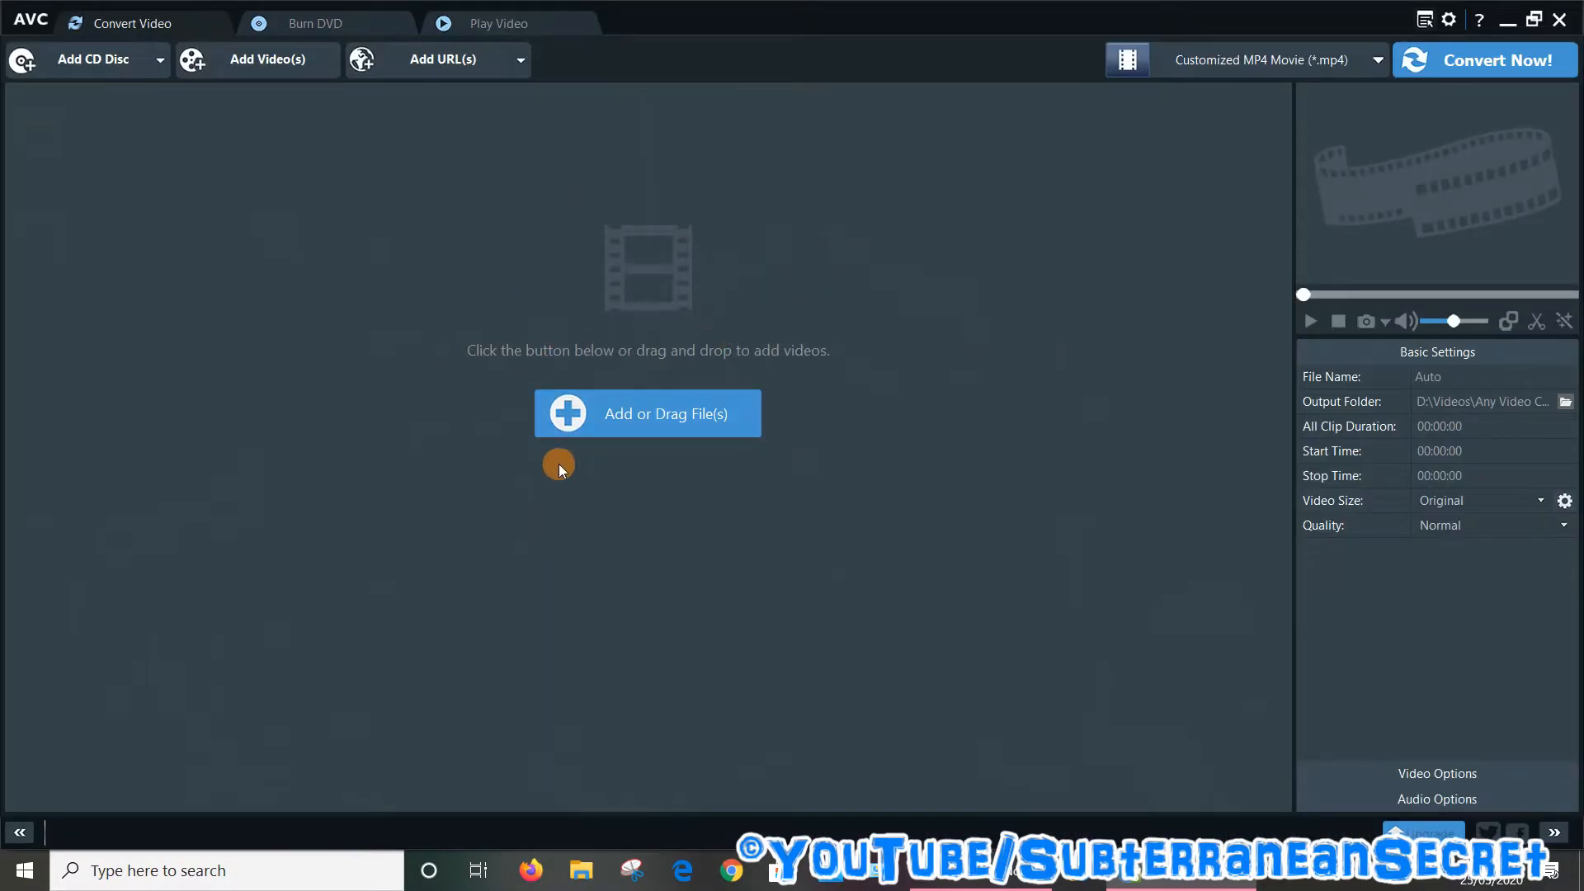
{"action": "mouse_move", "coordinate": [619, 500]}
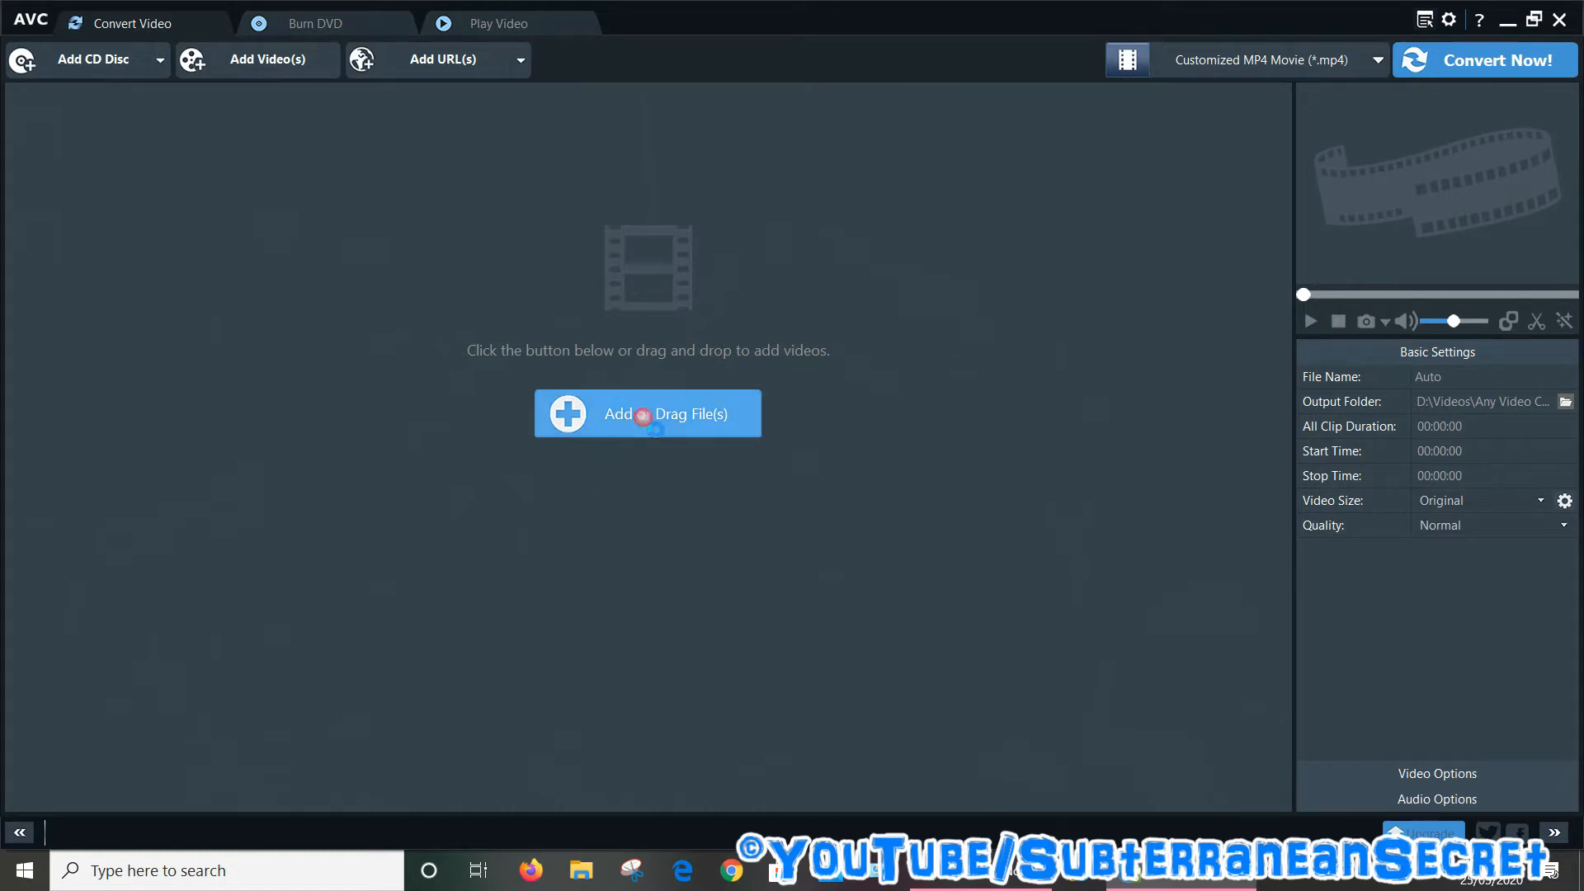
Add the MKV movie 'Into the Forest 2015' to the conversion list via Add or Drag File(s)
{"action": "left_click", "coordinate": [646, 413]}
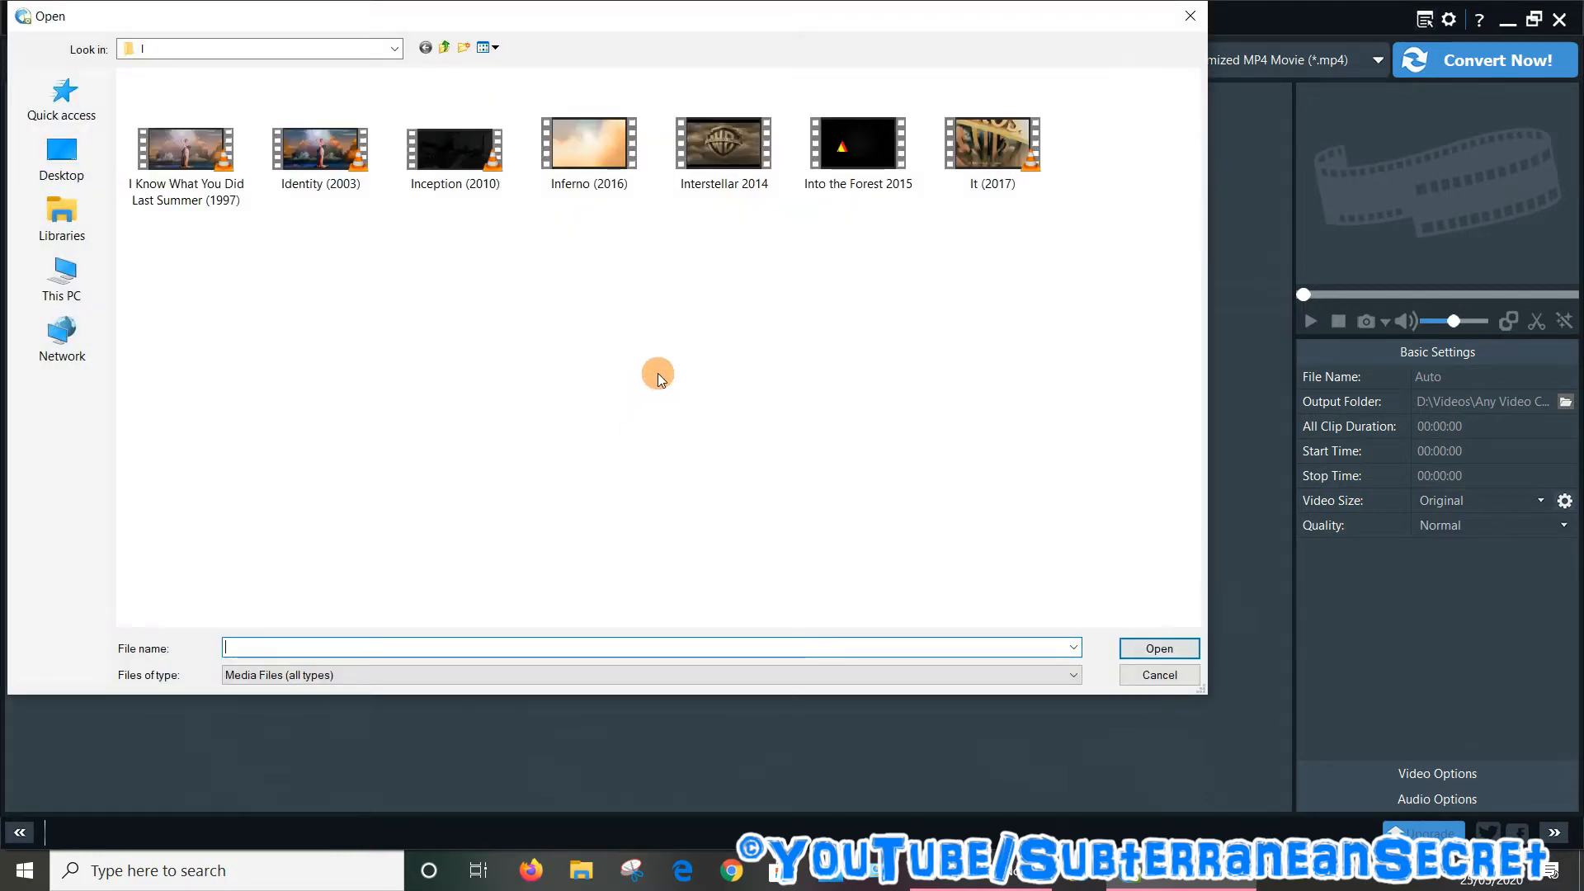
{"action": "mouse_move", "coordinate": [917, 191]}
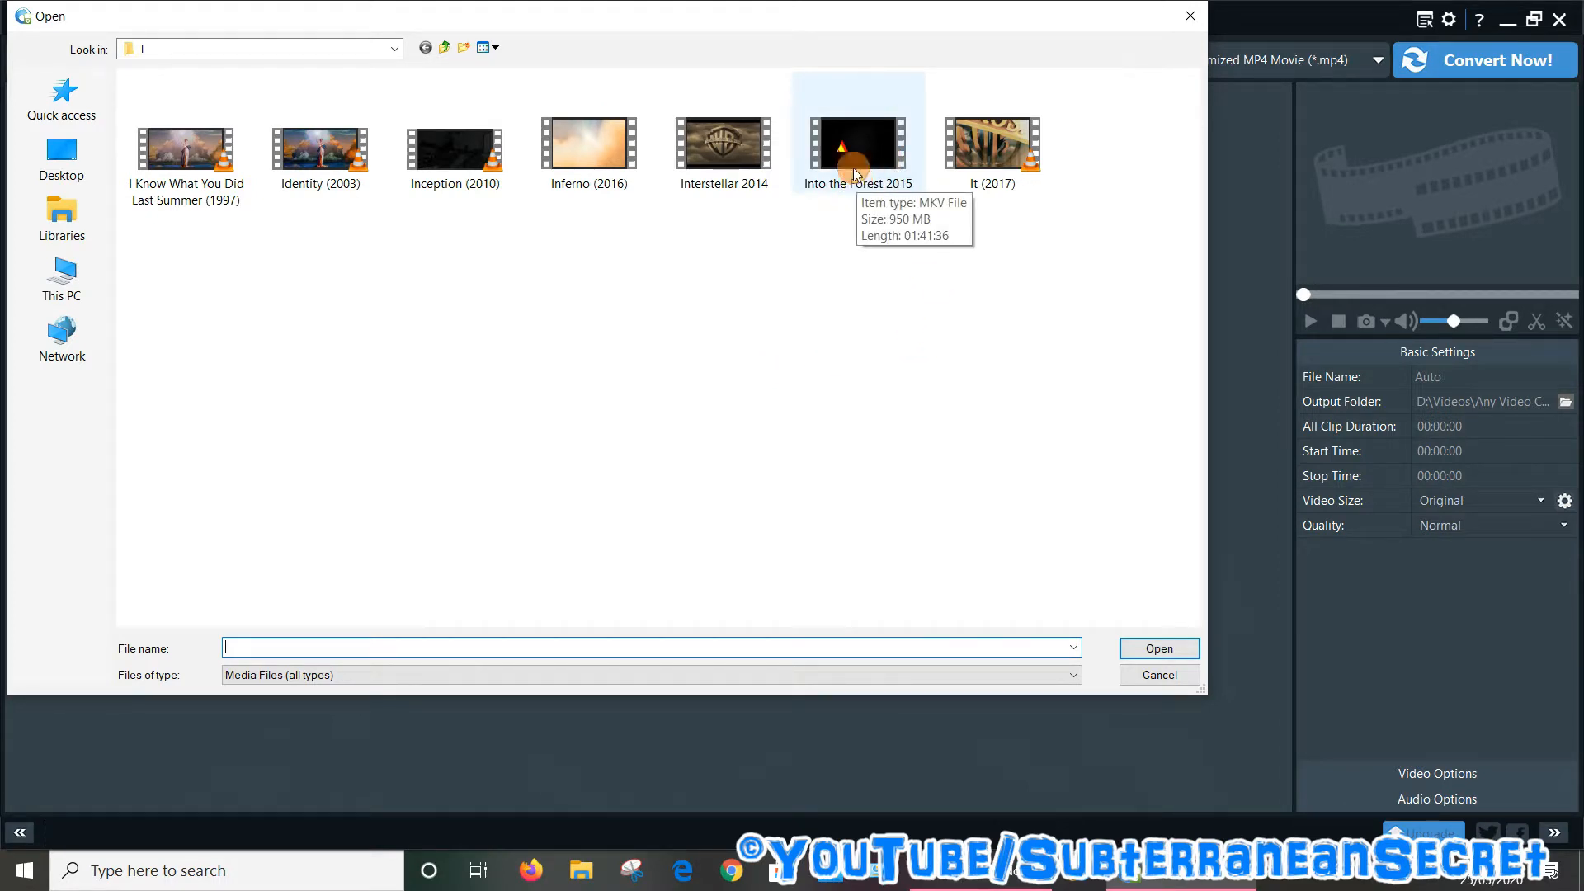
{"action": "double_click", "coordinate": [857, 142]}
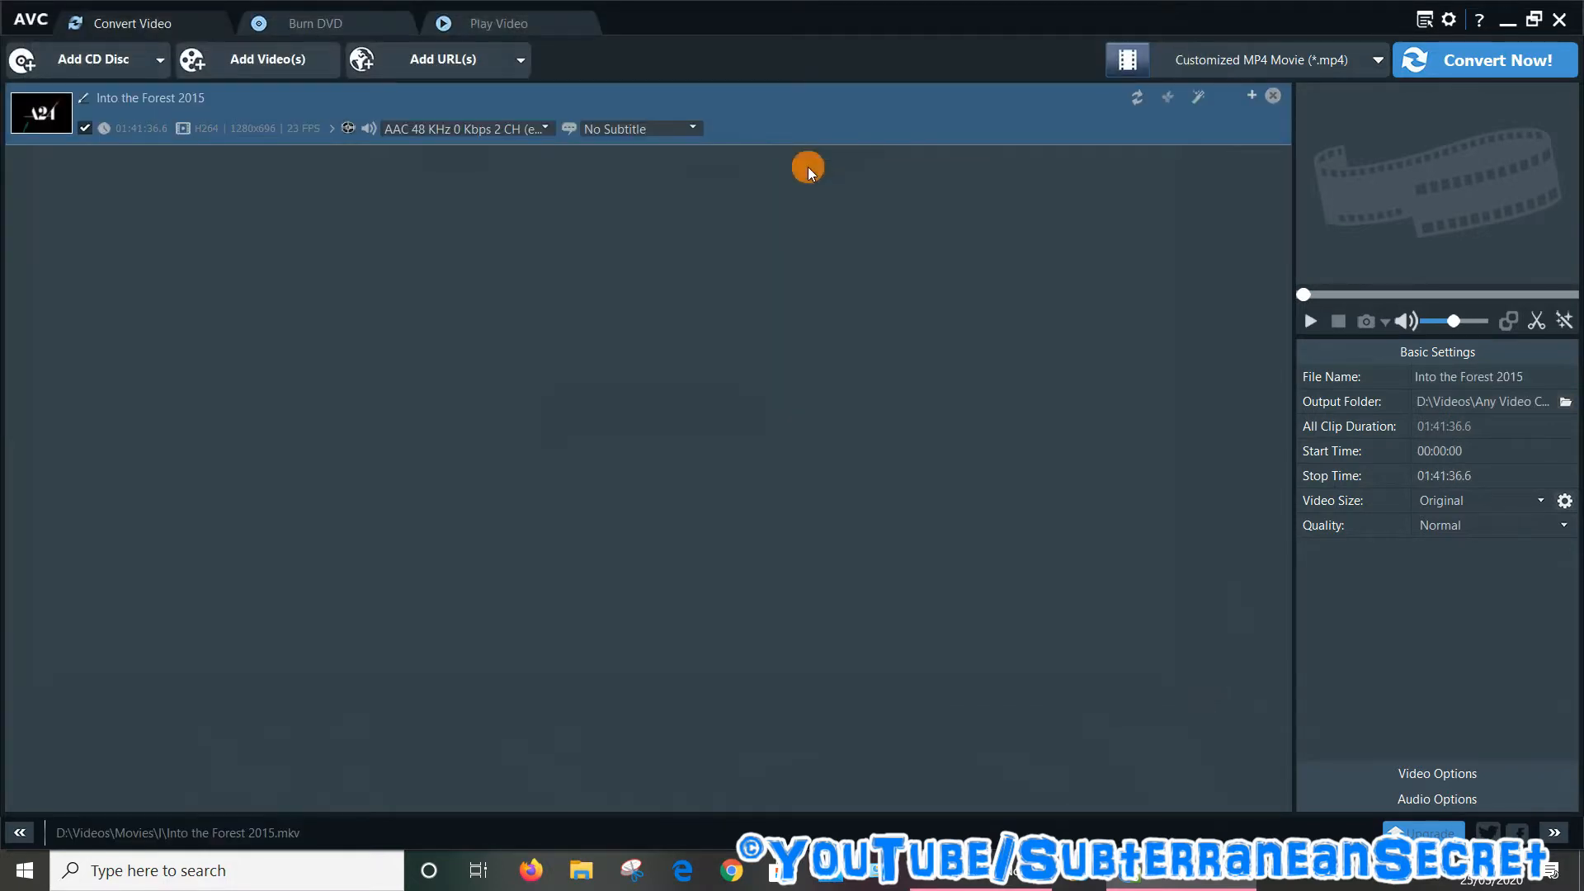
{"action": "mouse_move", "coordinate": [703, 211]}
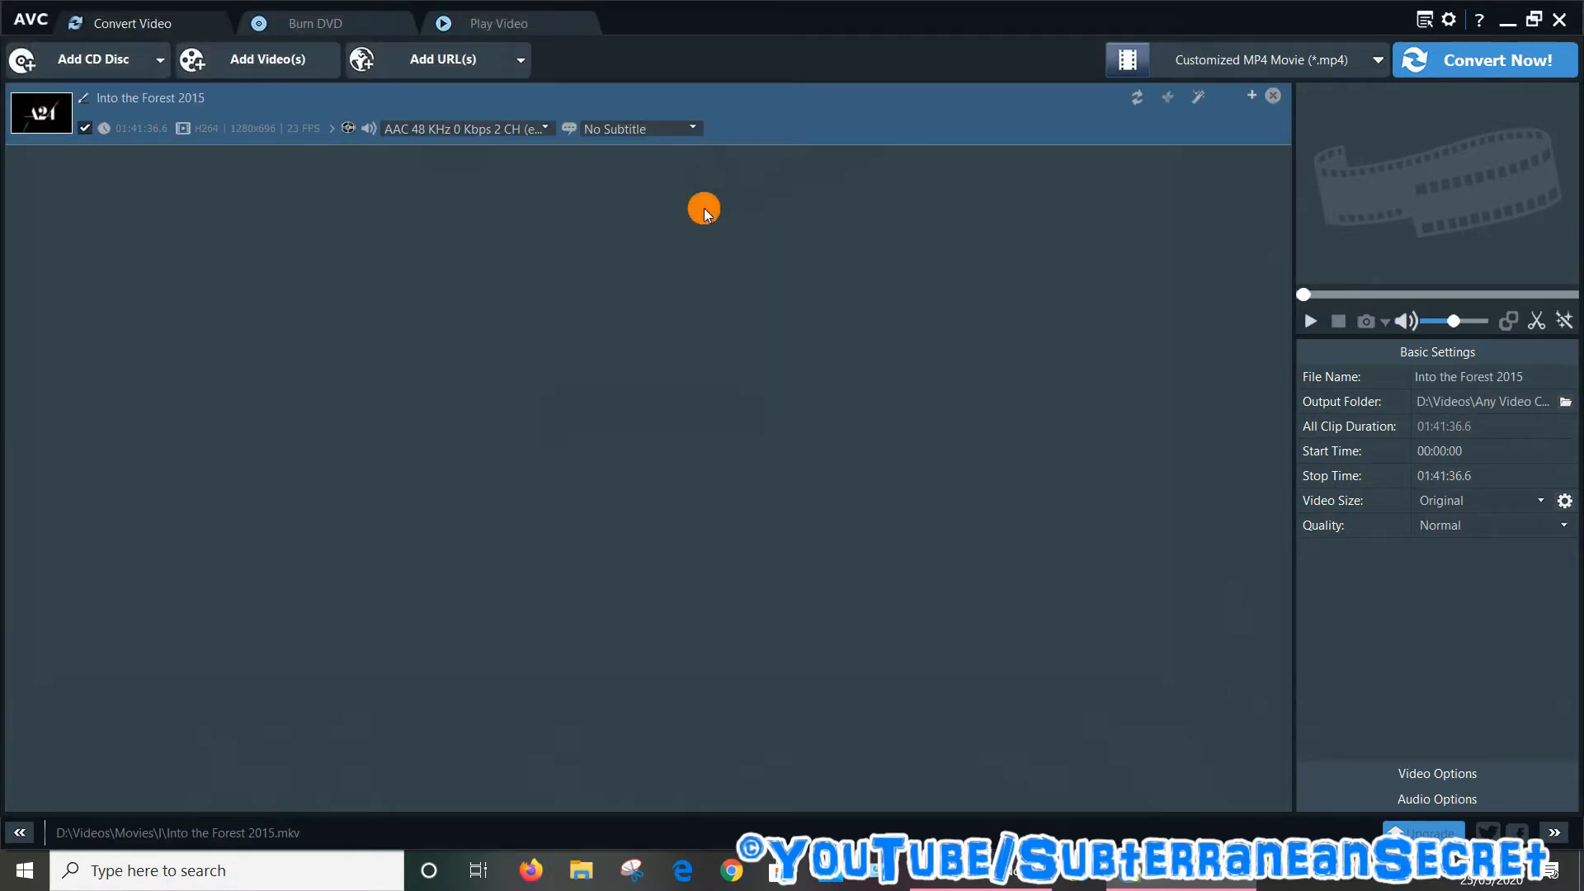
{"action": "mouse_move", "coordinate": [1128, 167]}
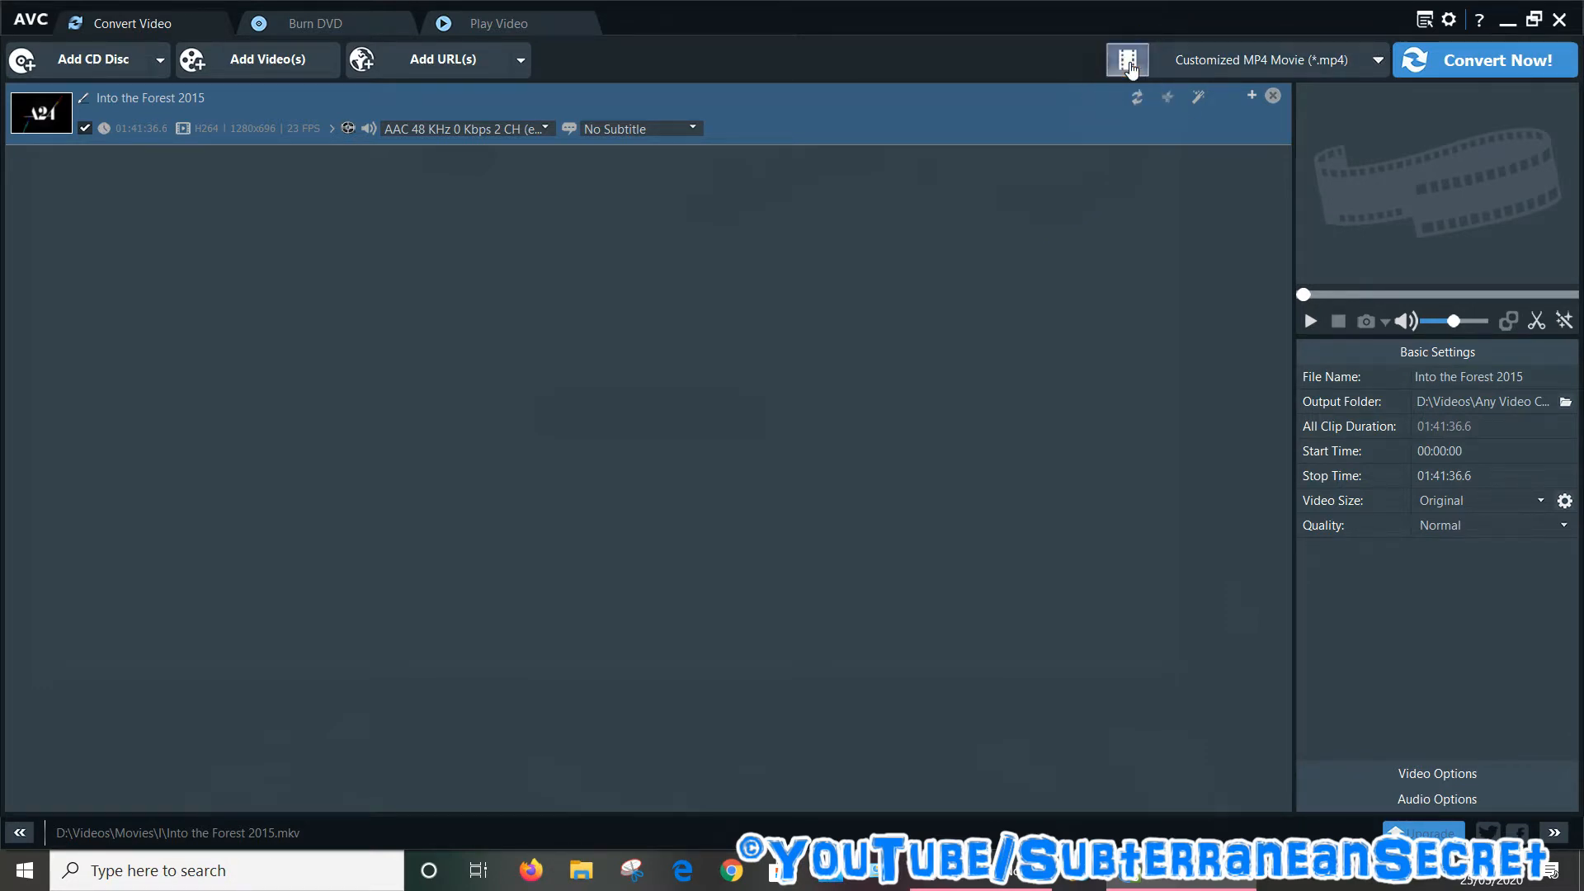
{"action": "left_click", "coordinate": [1126, 59]}
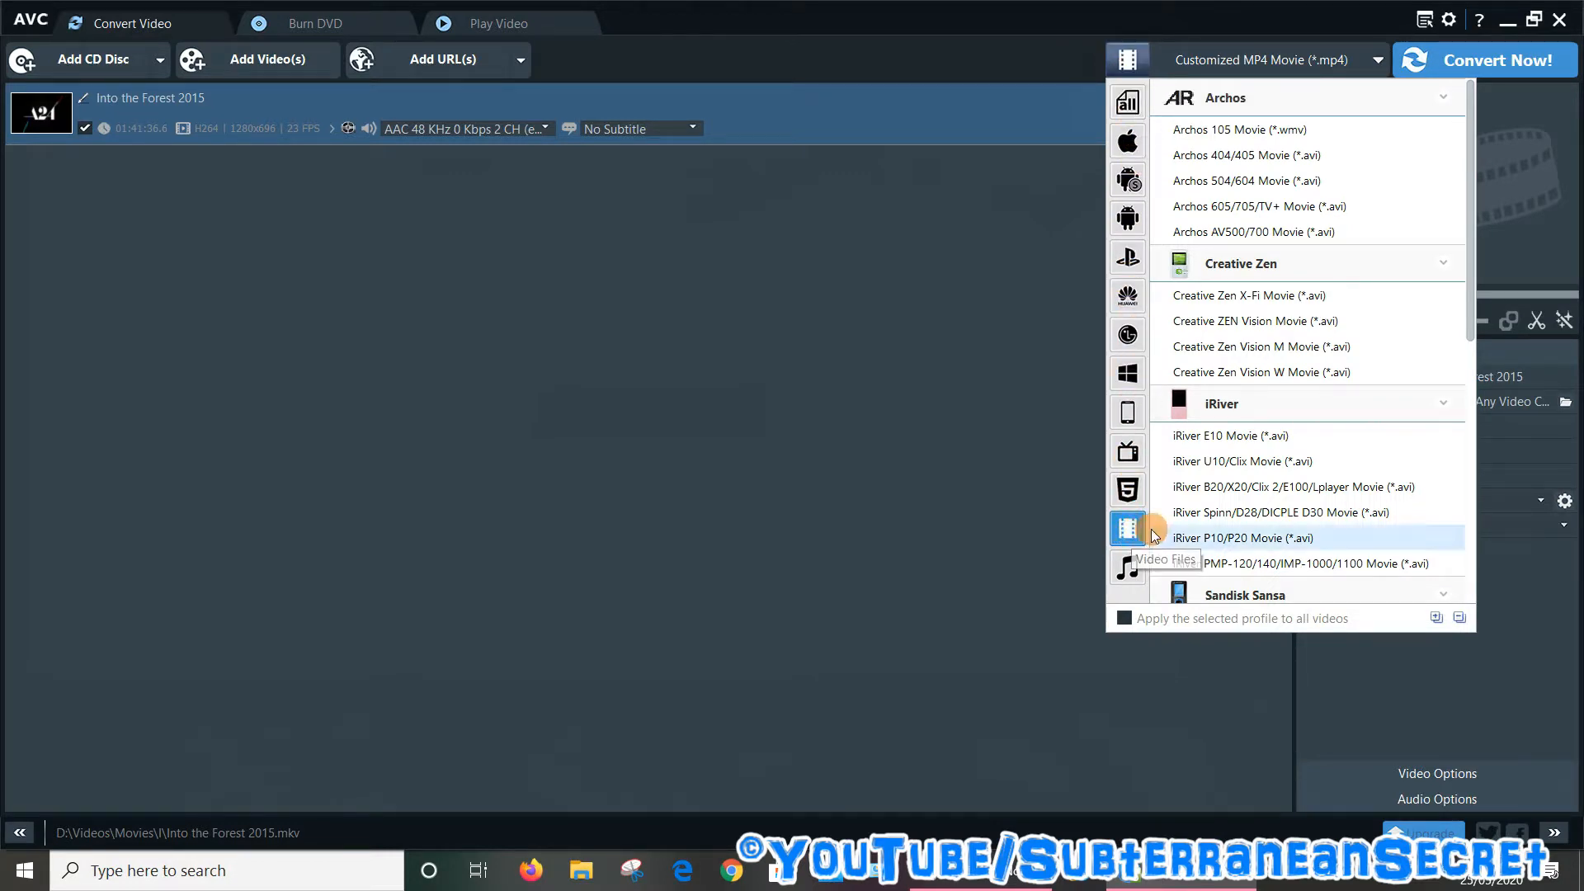
{"action": "scroll", "scroll_direction": "down", "scroll_amount": 3}
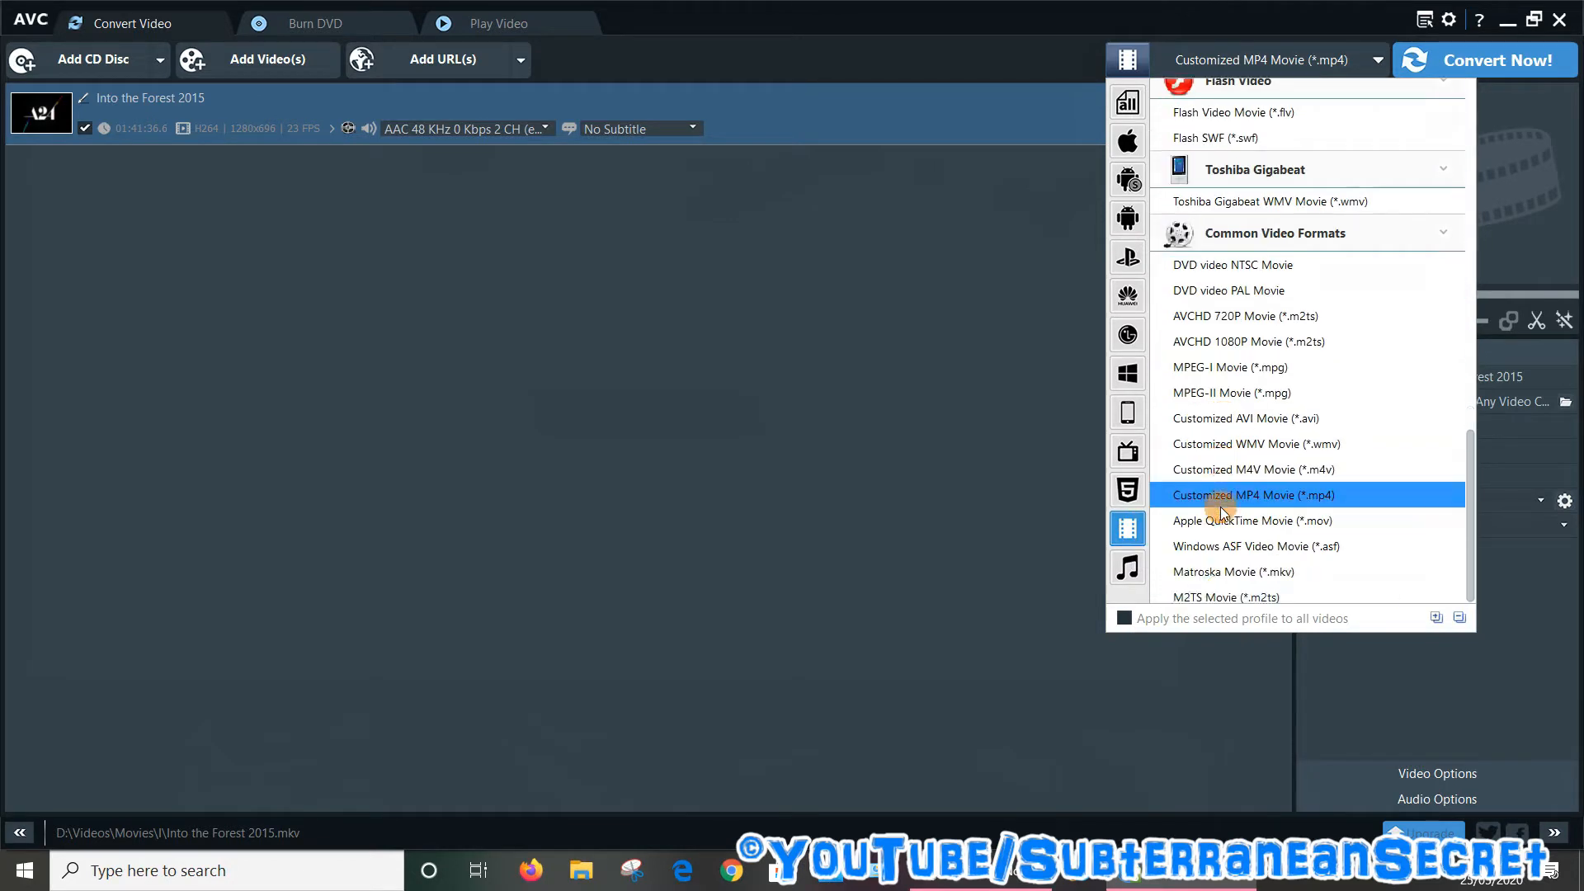
{"action": "scroll", "scroll_direction": "down", "scroll_amount": 3}
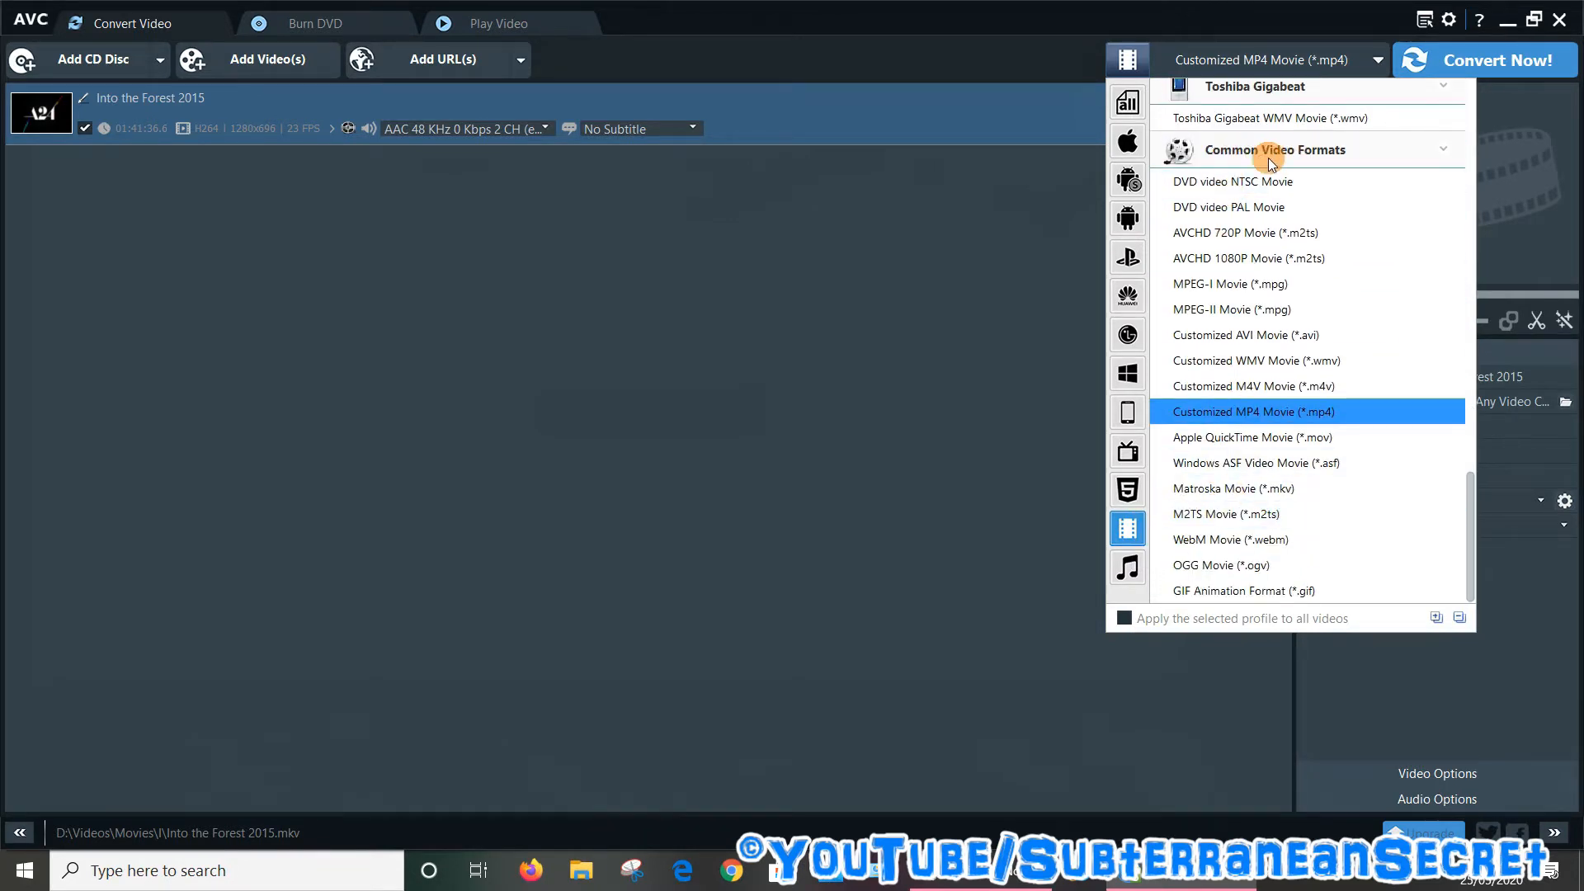
{"action": "mouse_move", "coordinate": [1213, 284]}
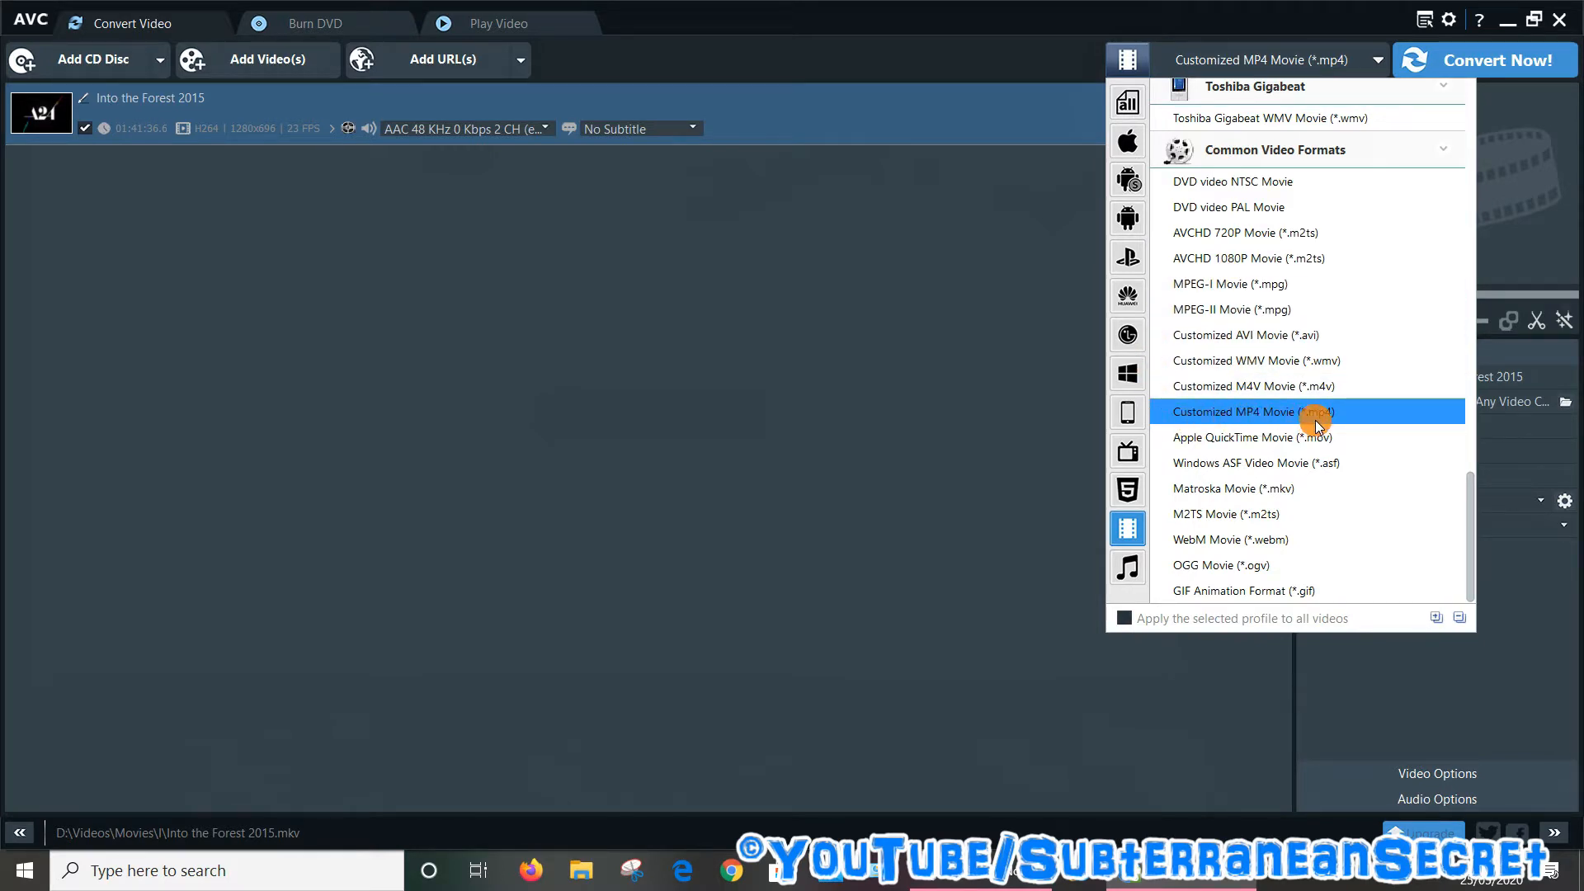
{"action": "mouse_move", "coordinate": [1249, 386]}
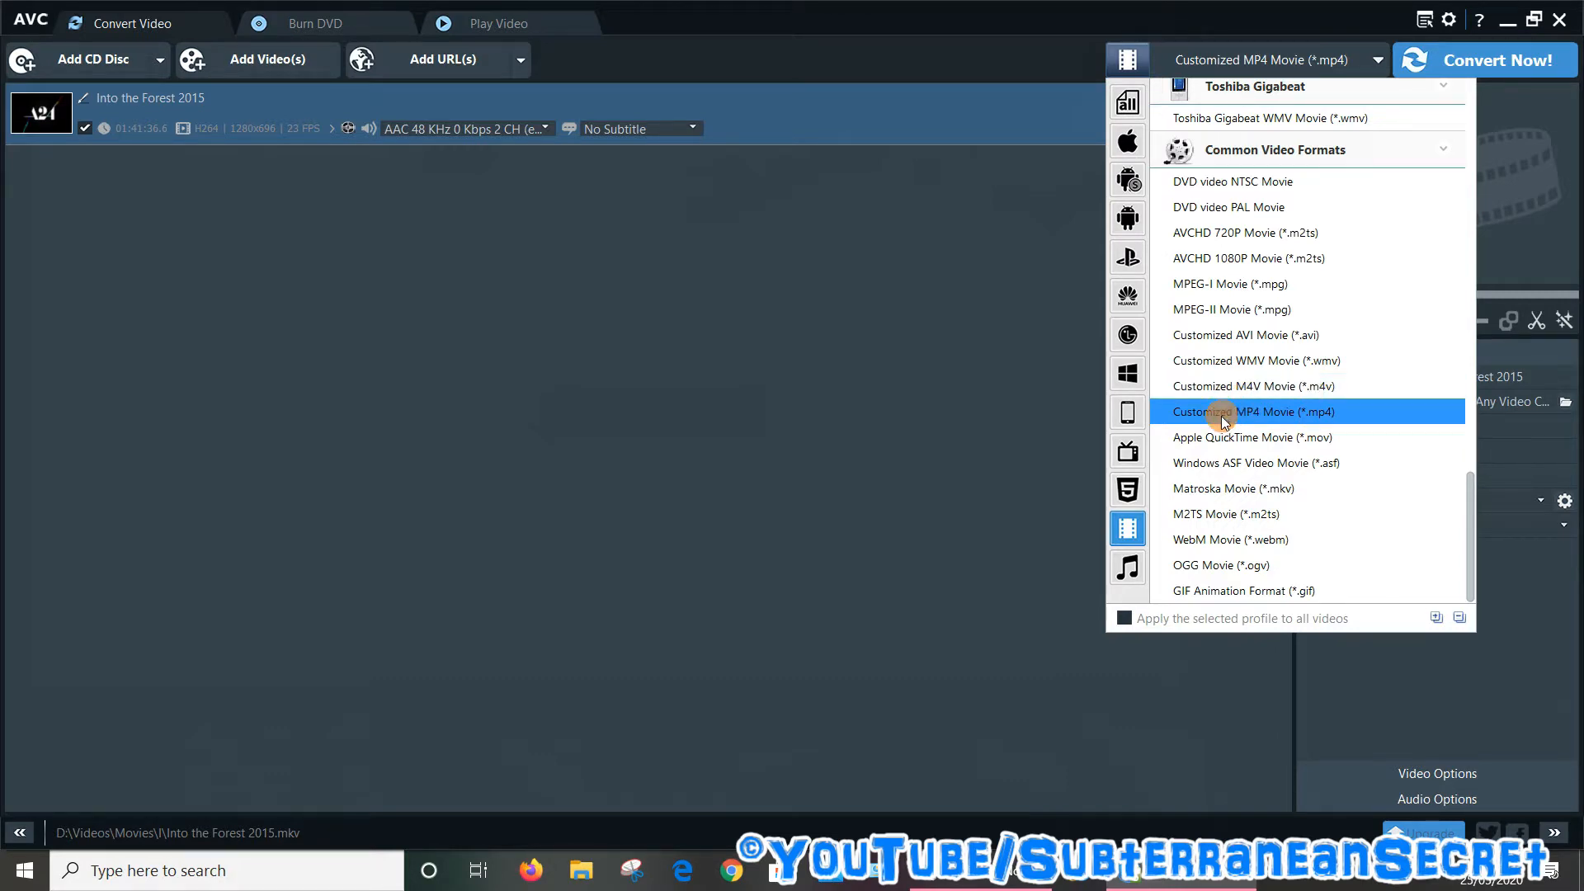
{"action": "left_click", "coordinate": [1255, 411]}
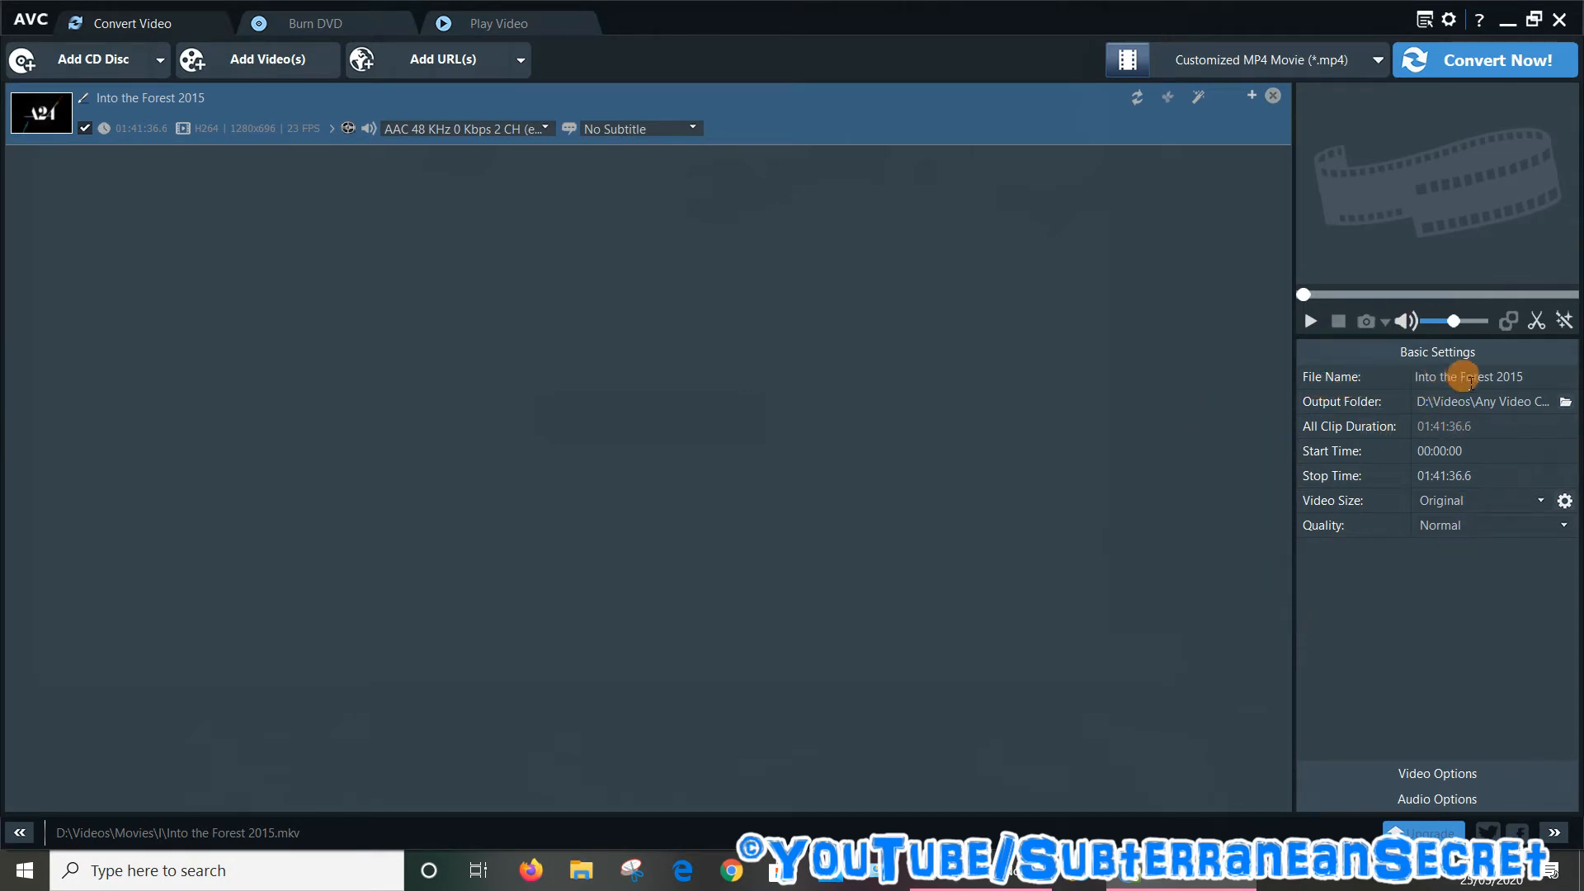
{"action": "mouse_move", "coordinate": [1486, 403]}
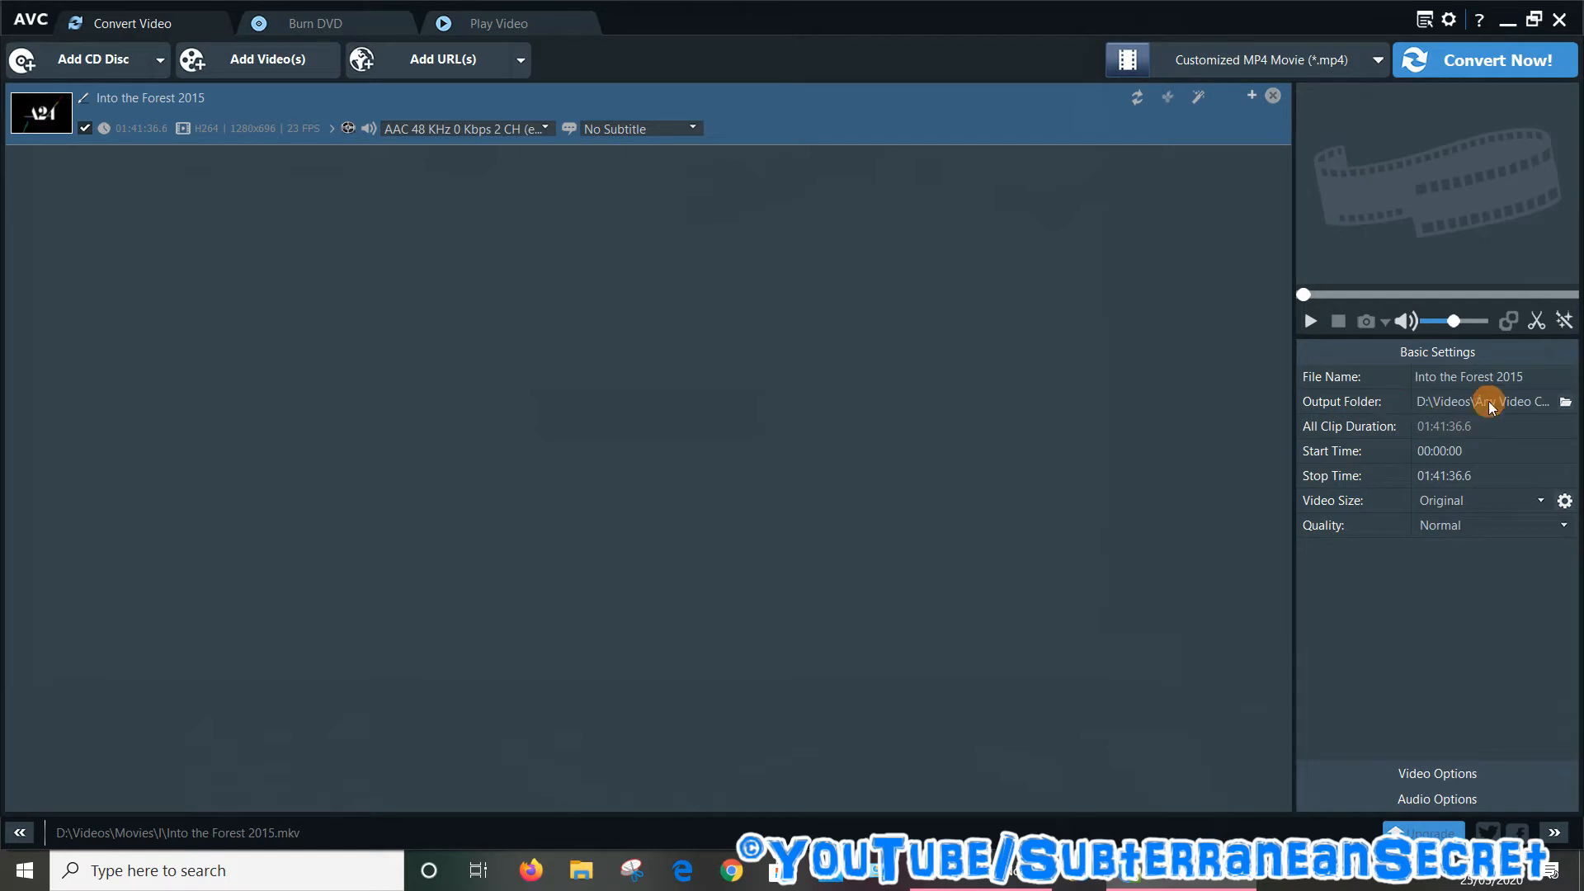
{"action": "mouse_move", "coordinate": [1326, 477]}
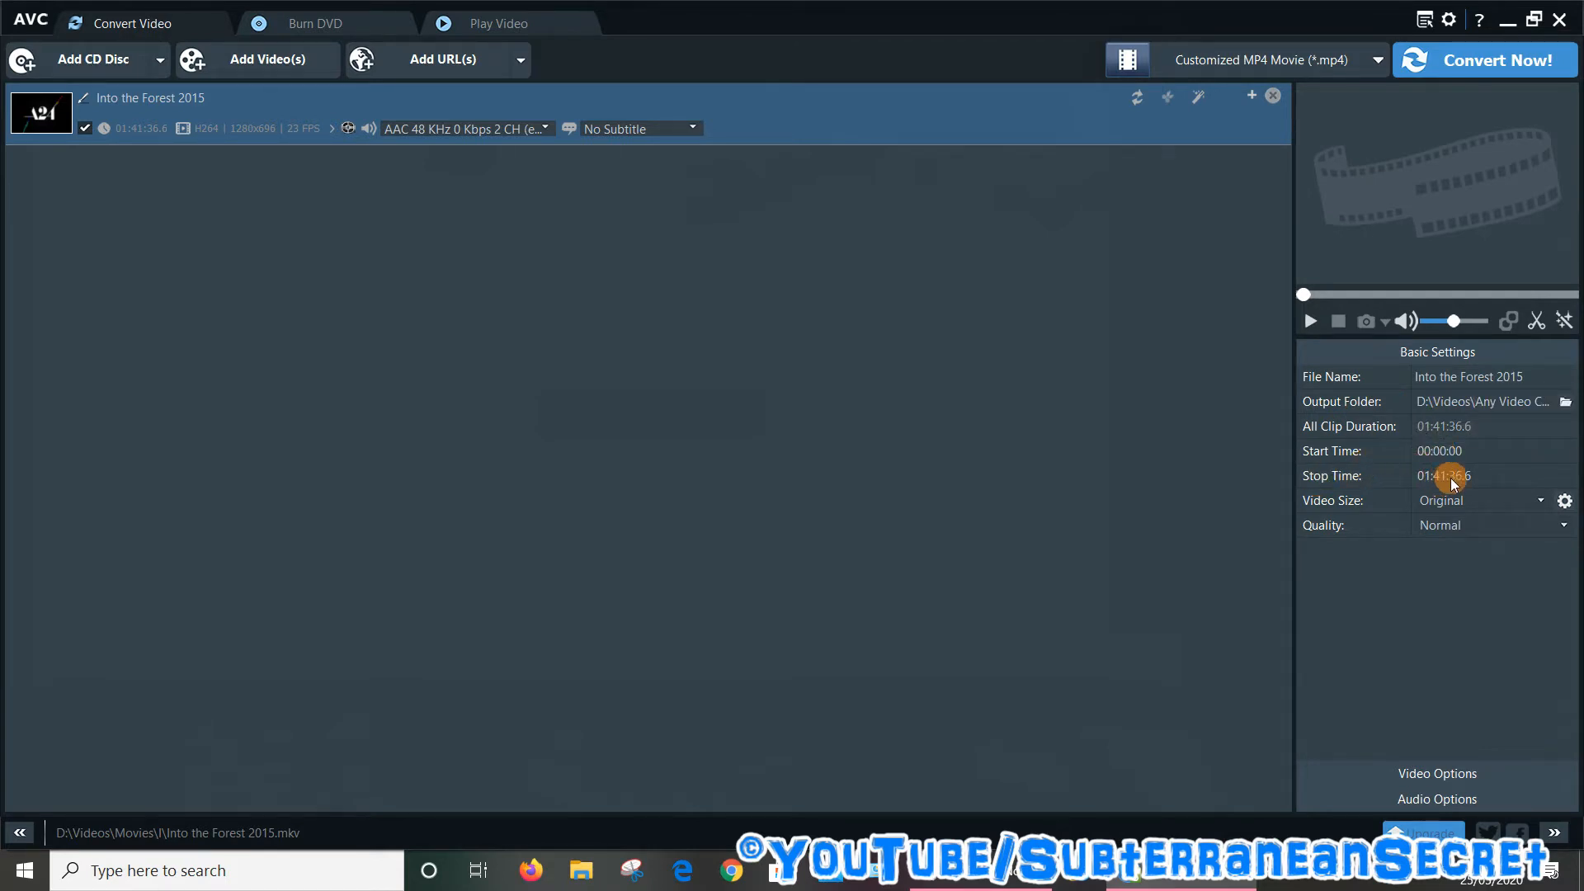
Leave the stop time at 01:41:36.6, original video size and Normal quality unchanged
{"action": "left_click", "coordinate": [1442, 475]}
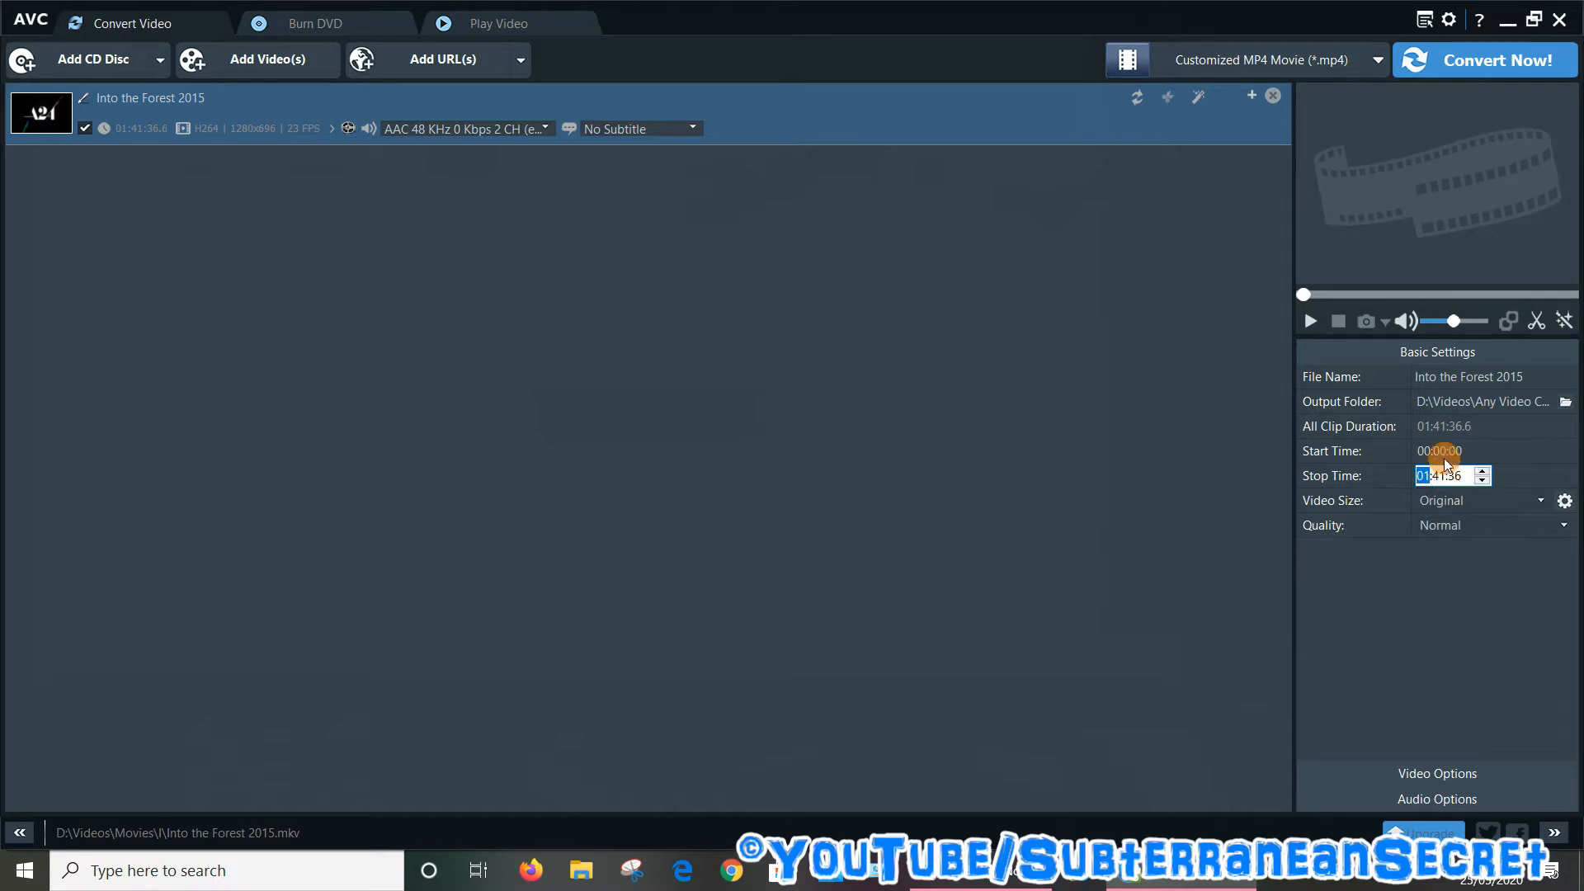
{"action": "left_click", "coordinate": [1371, 558]}
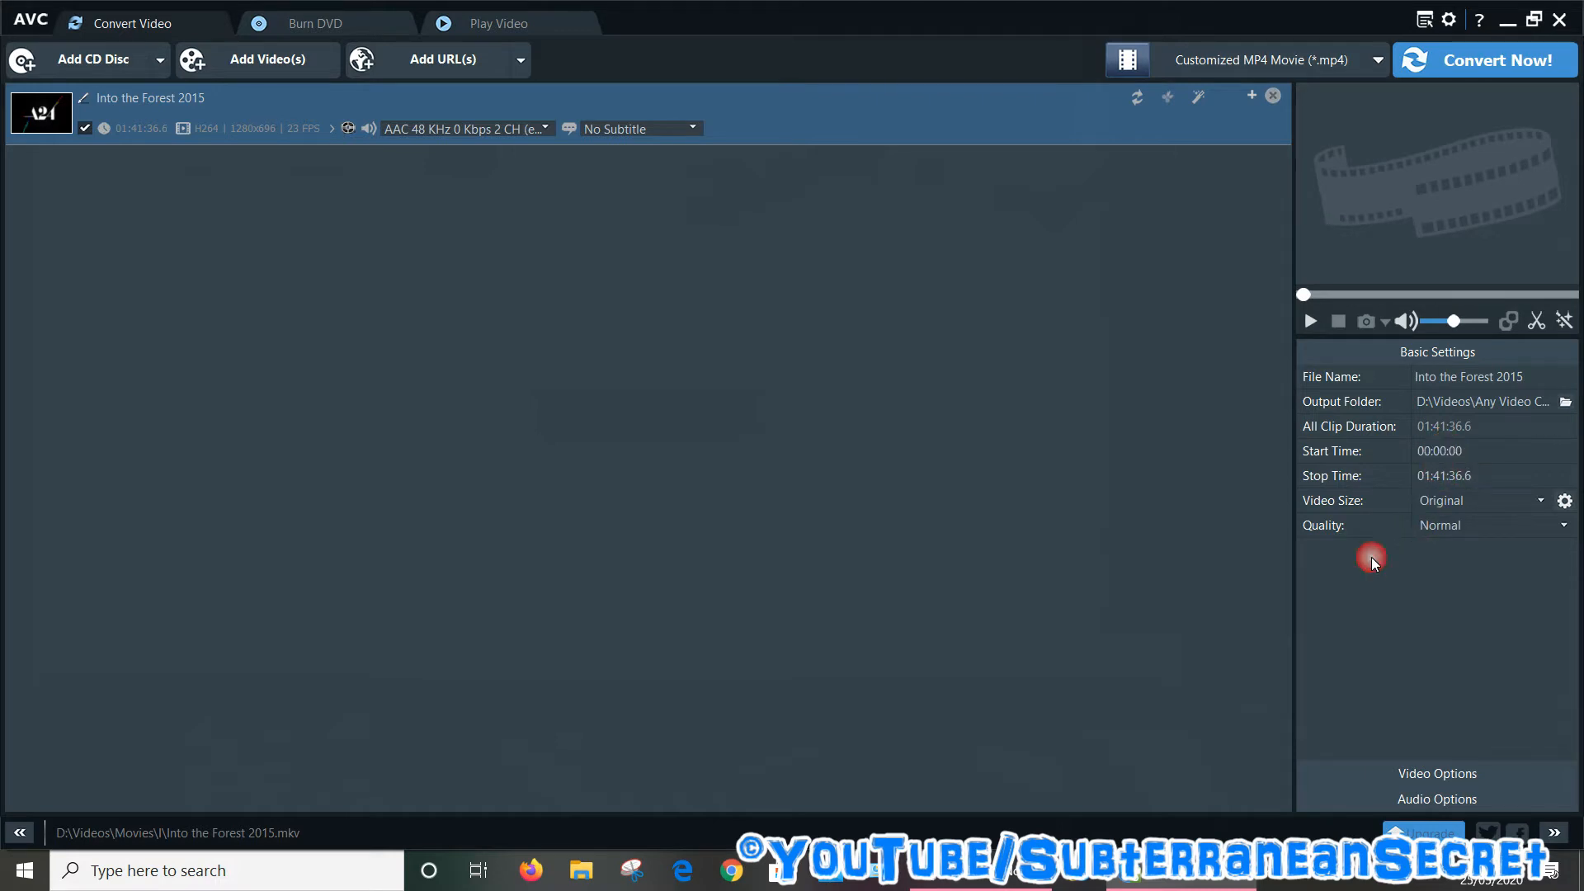
{"action": "left_click", "coordinate": [1539, 500]}
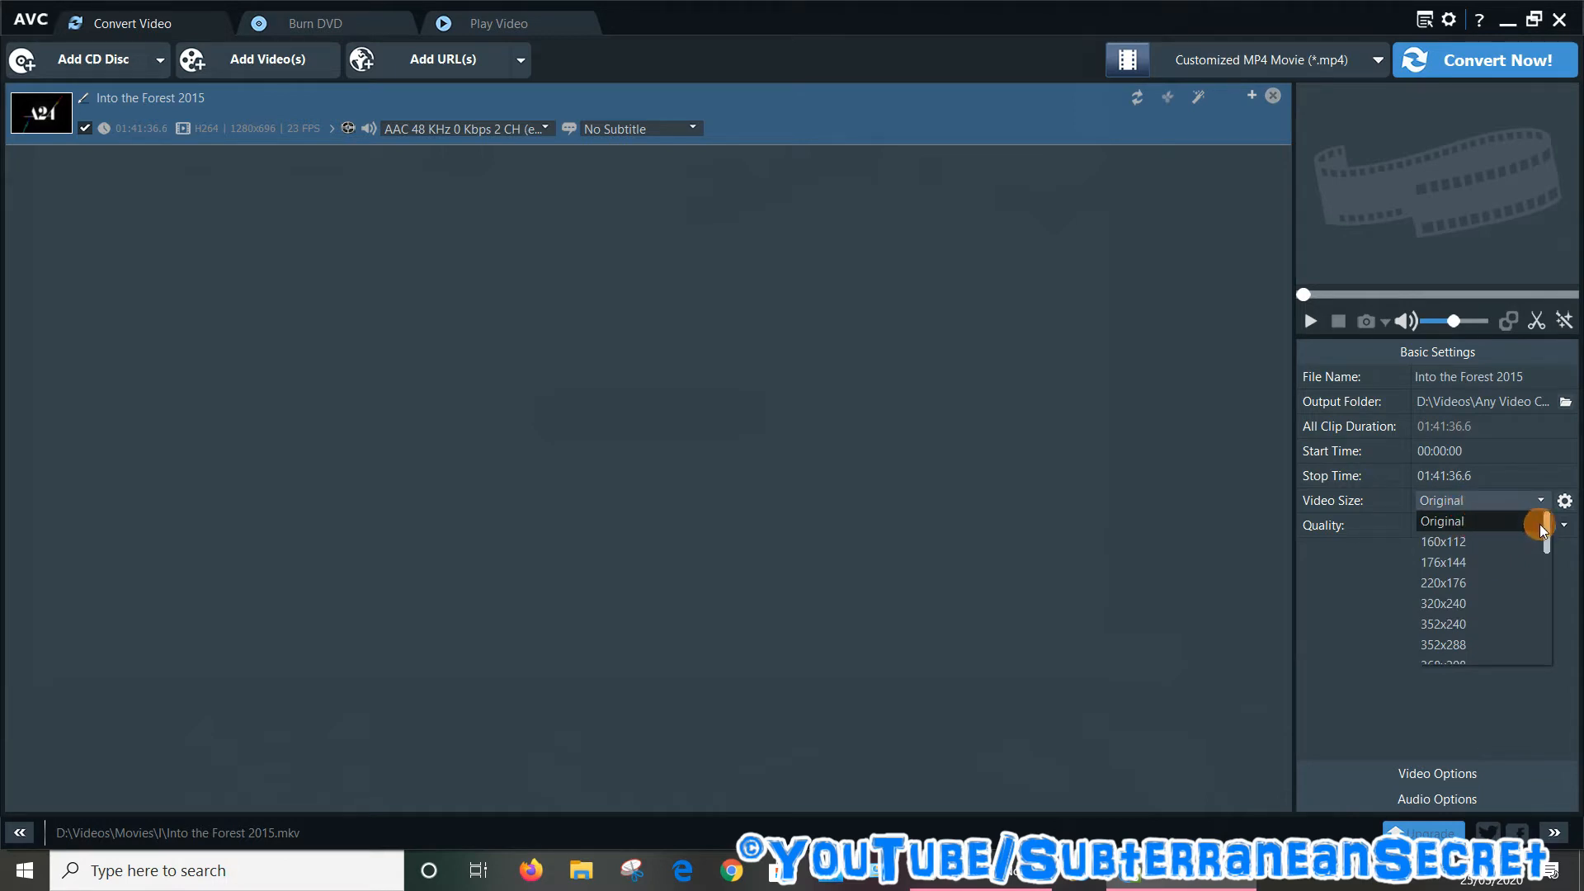
{"action": "mouse_move", "coordinate": [1441, 541]}
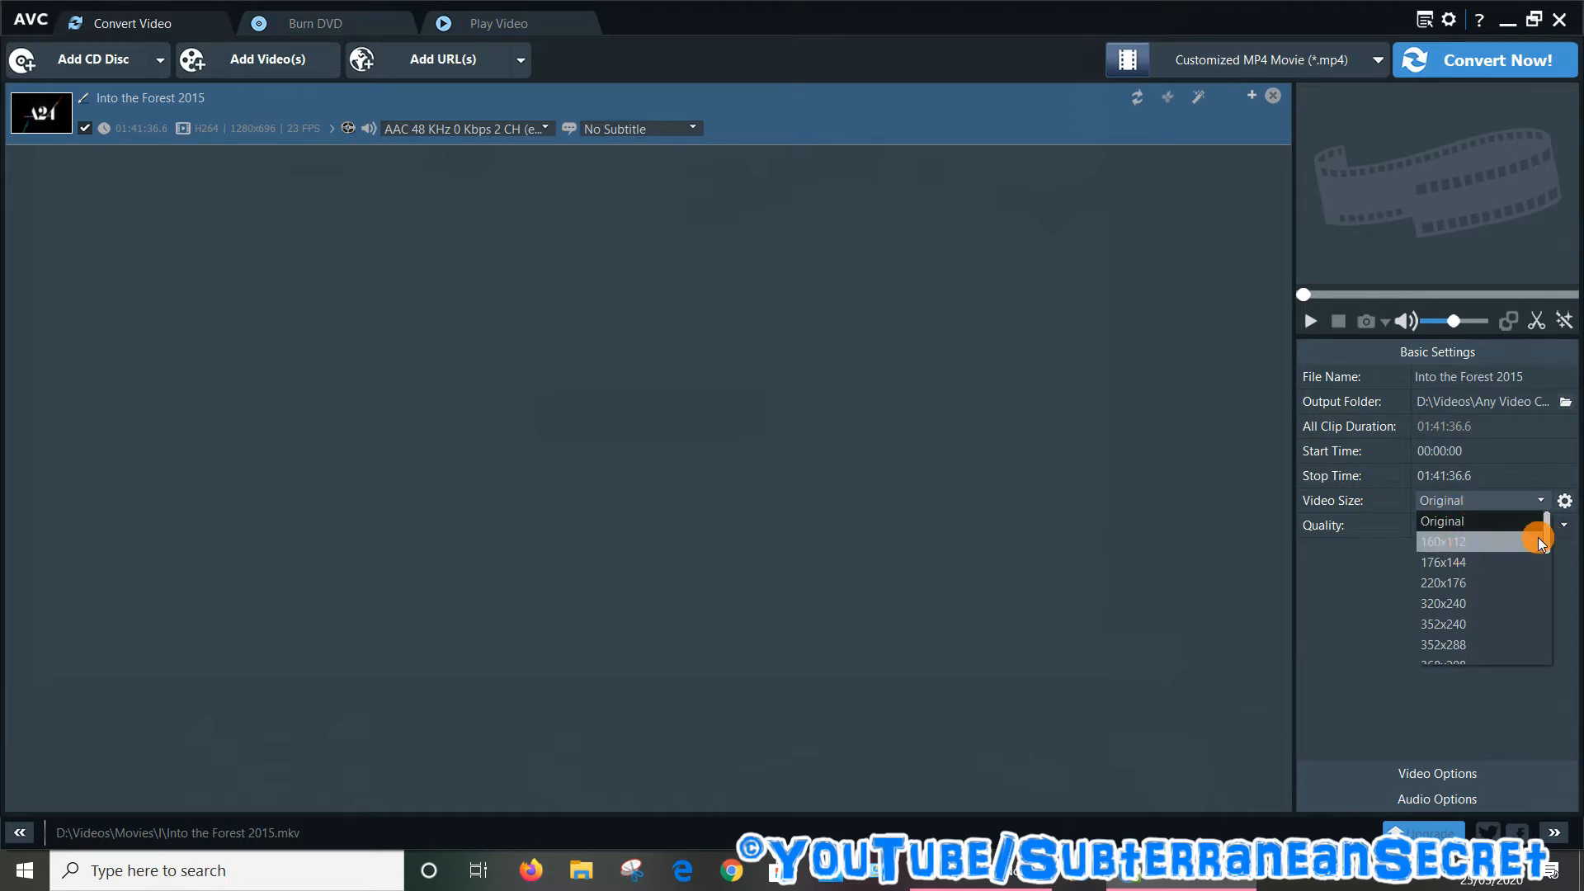
{"action": "scroll", "scroll_direction": "down", "scroll_amount": 3}
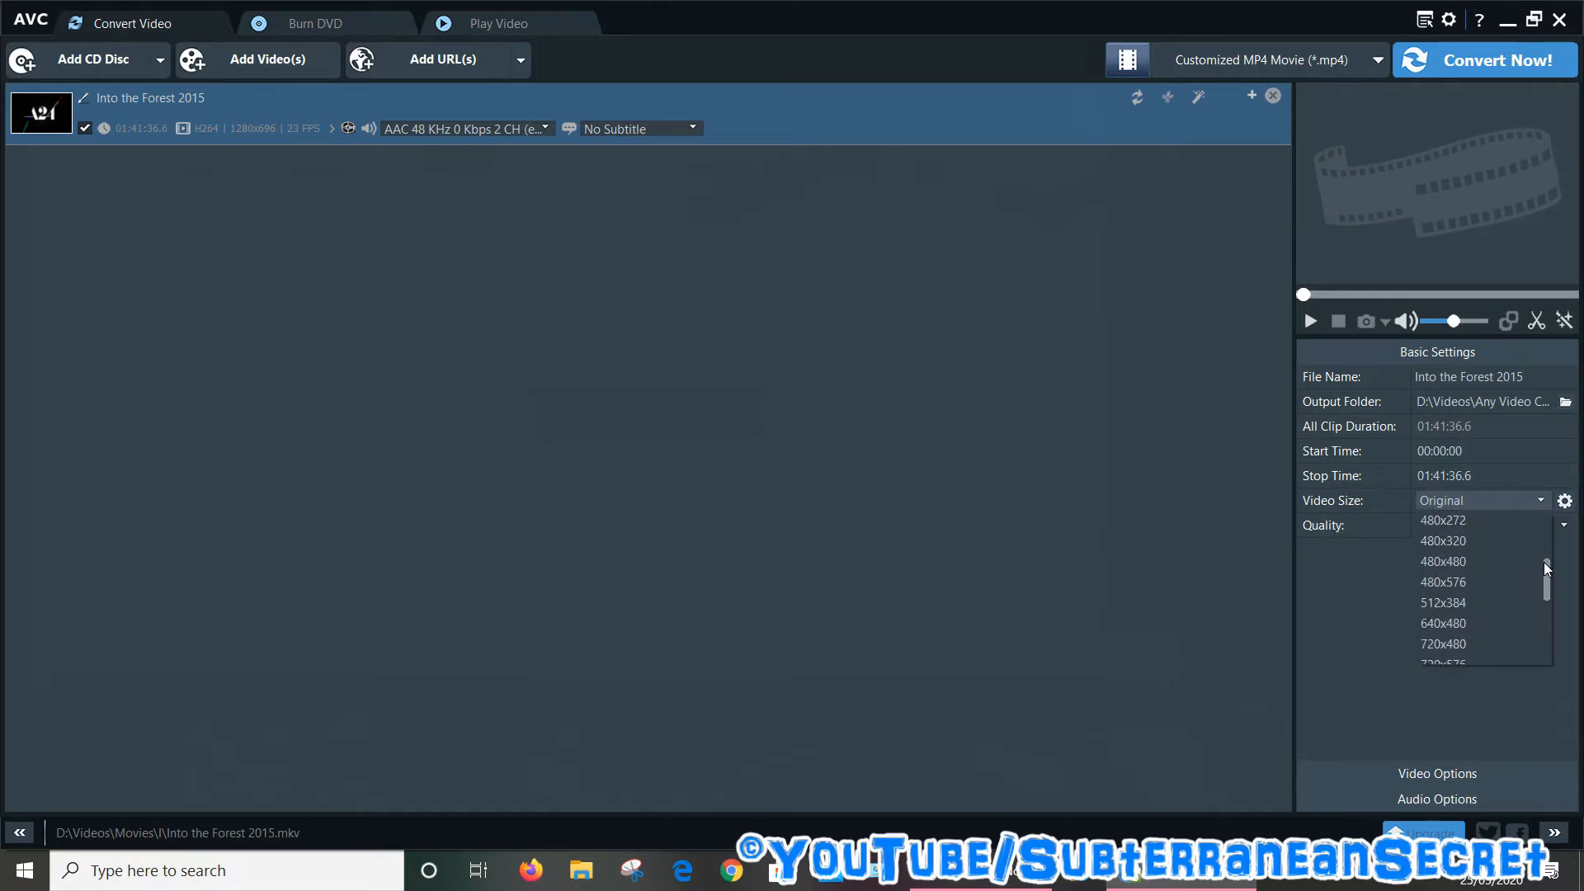
{"action": "left_click", "coordinate": [1533, 525]}
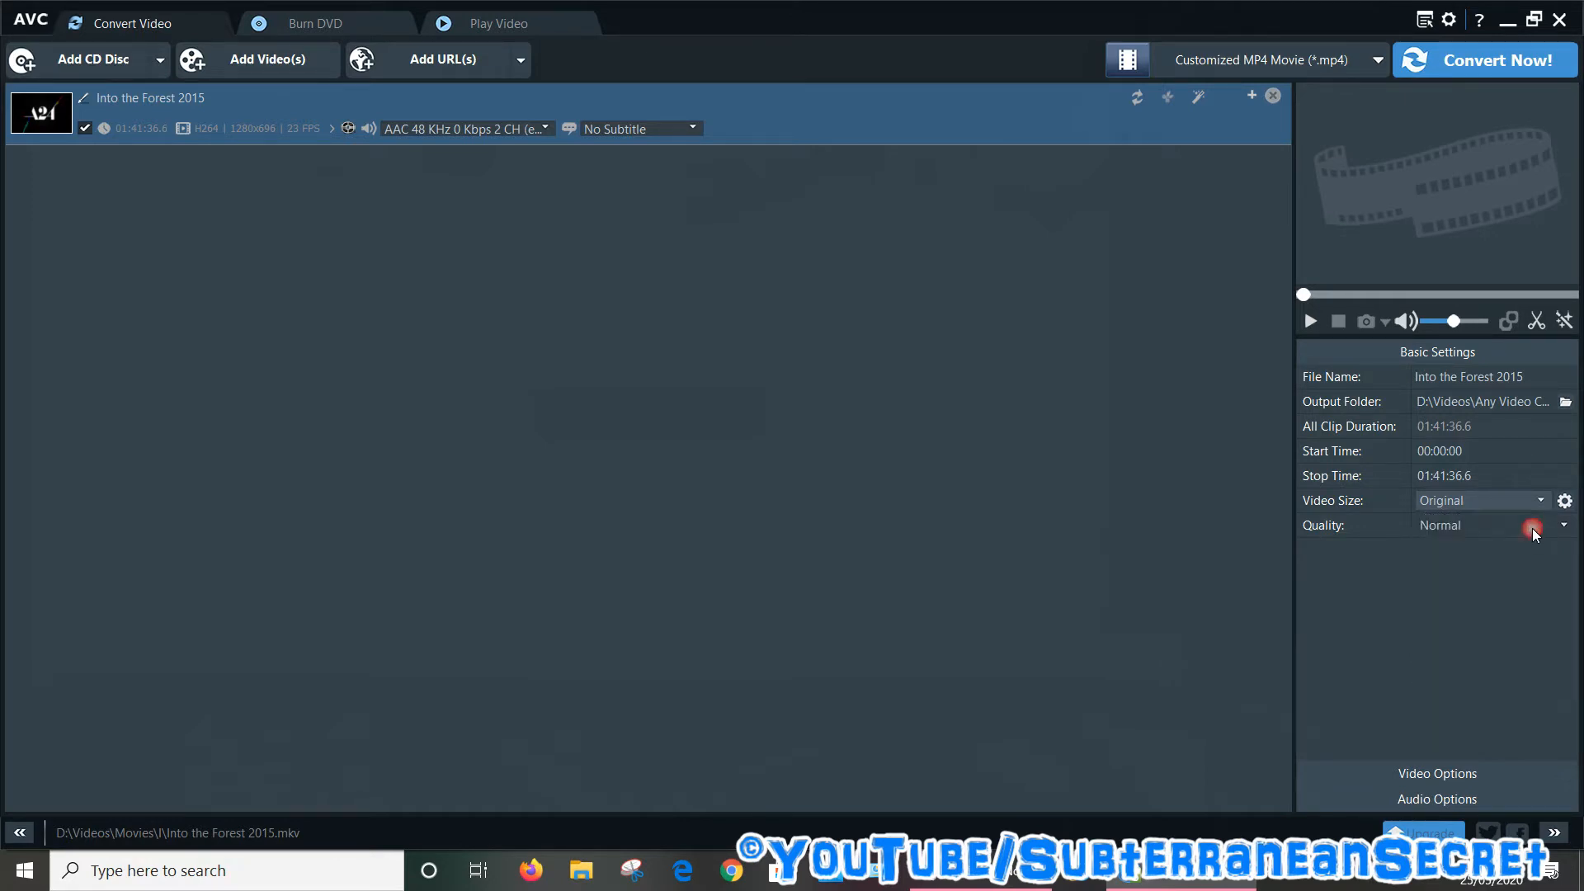
{"action": "left_click", "coordinate": [1562, 525]}
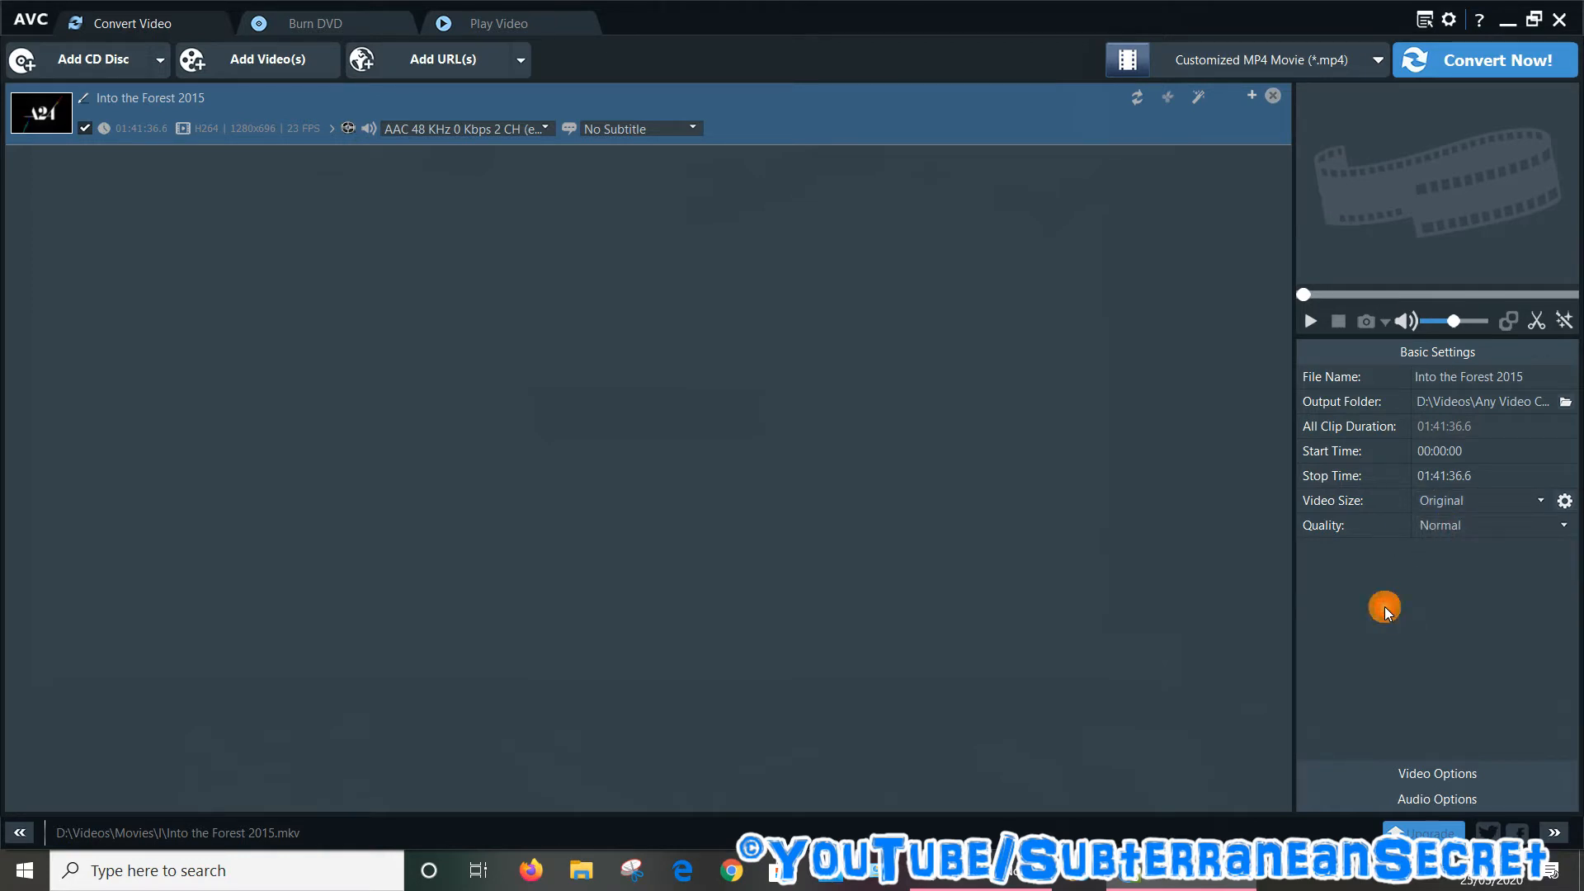
{"action": "mouse_move", "coordinate": [1404, 763]}
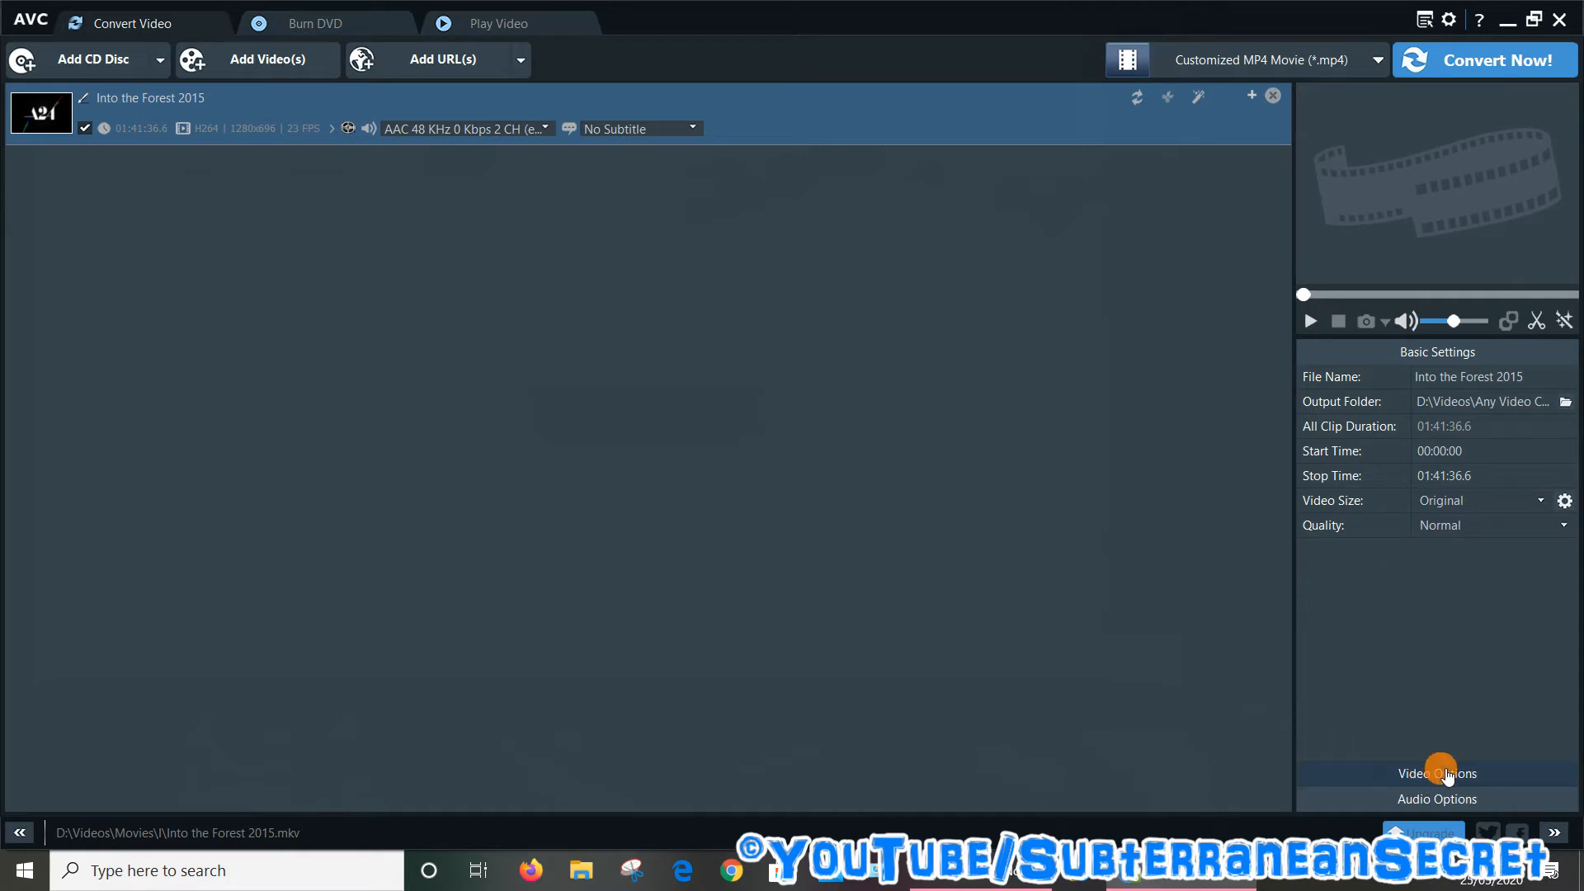
In Video Options, choose the x265 codec and the original video bitrate
{"action": "left_click", "coordinate": [1437, 772]}
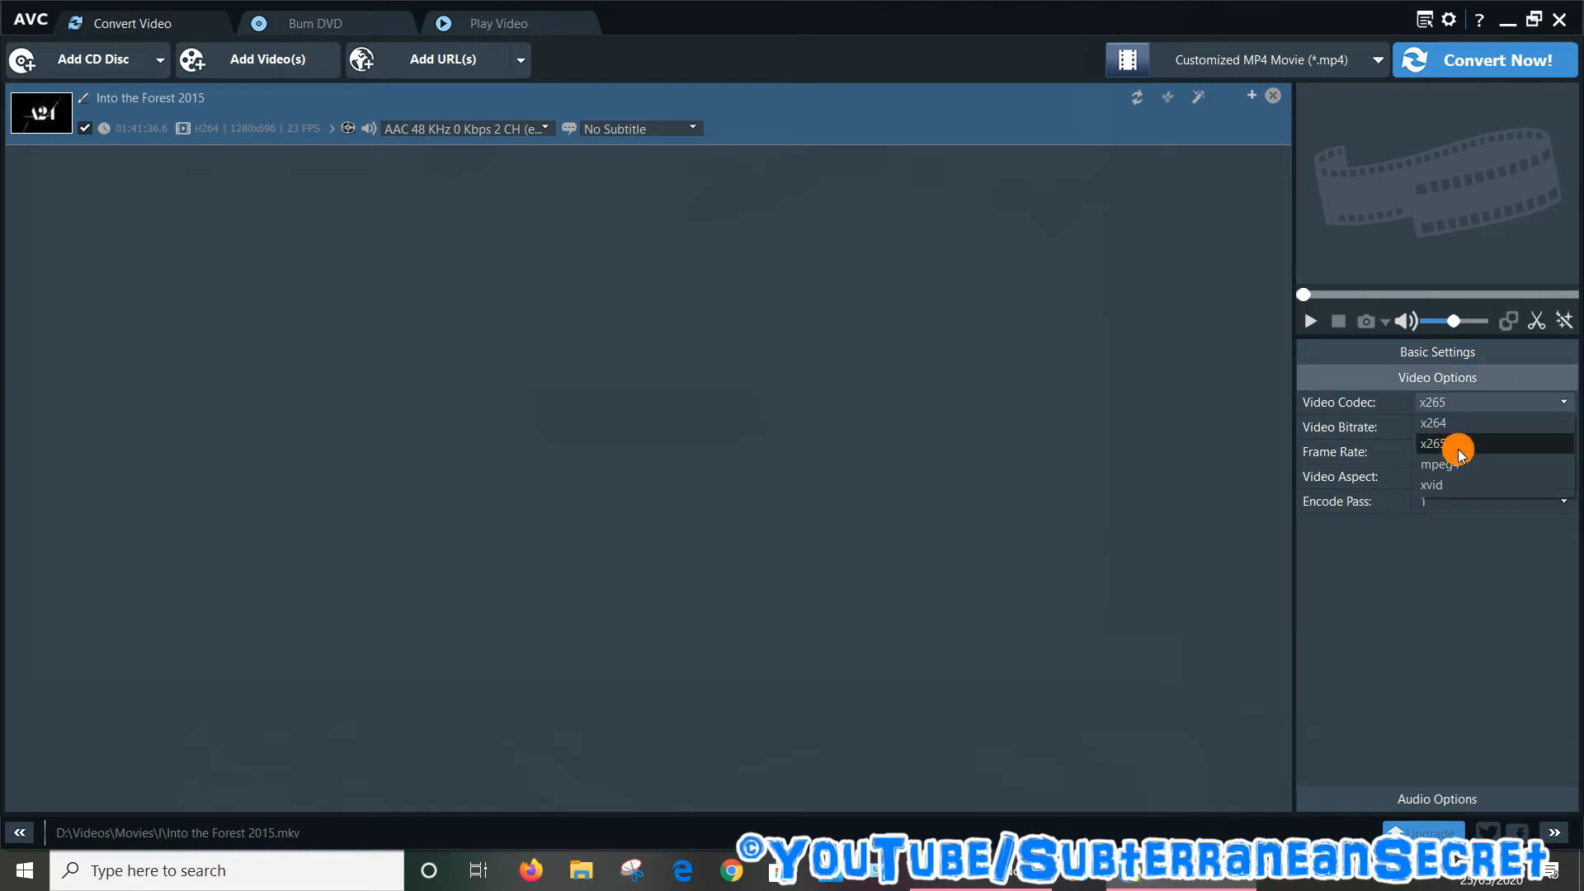
{"action": "left_click", "coordinate": [1434, 444]}
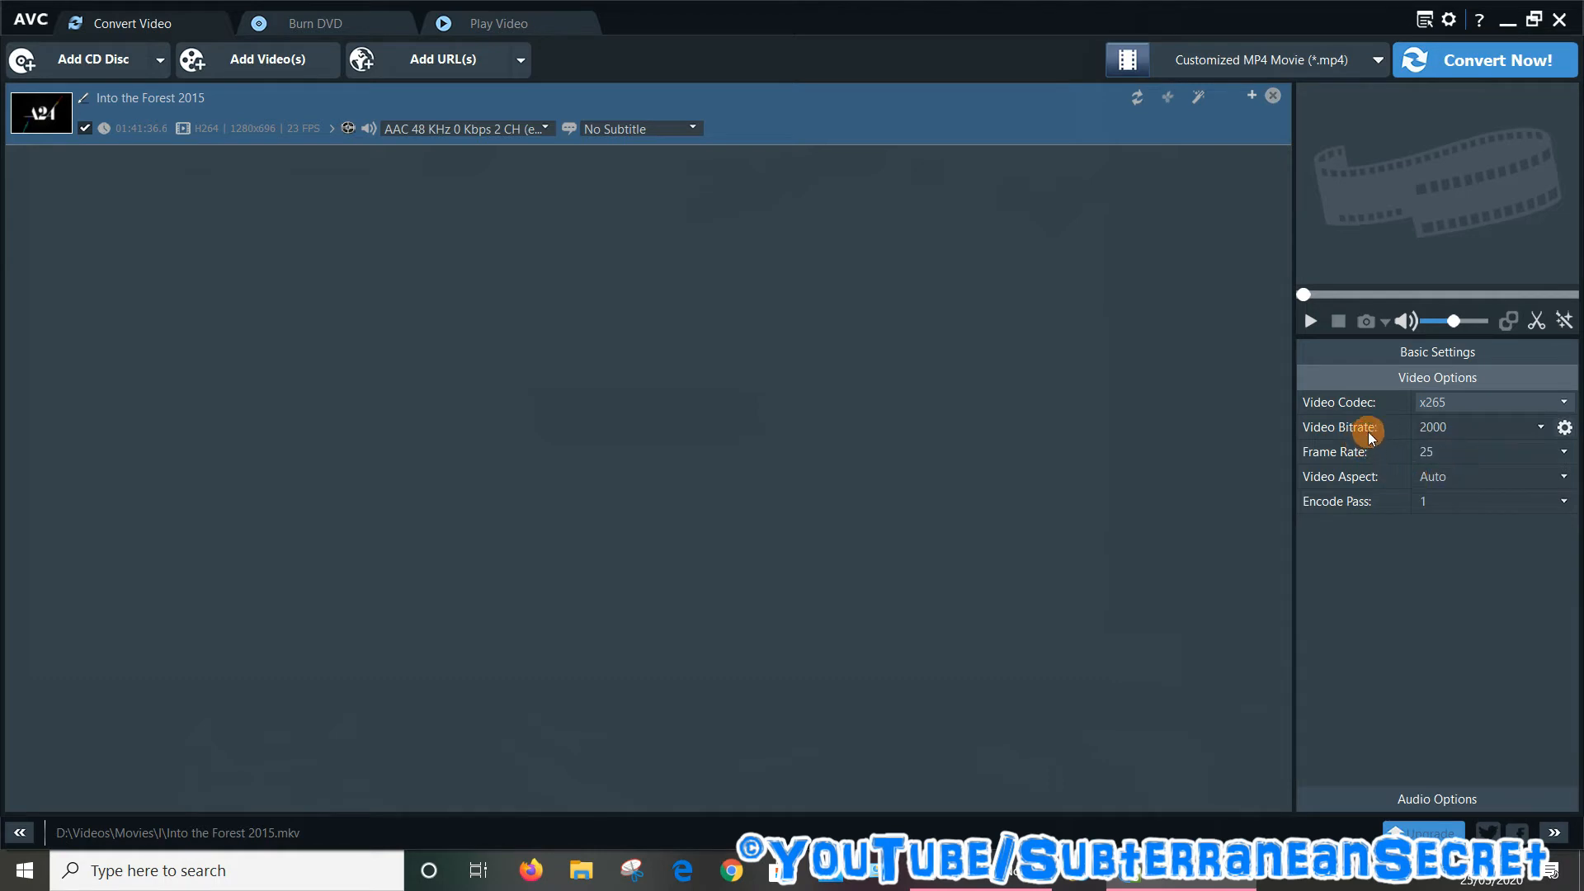
{"action": "mouse_move", "coordinate": [1541, 432]}
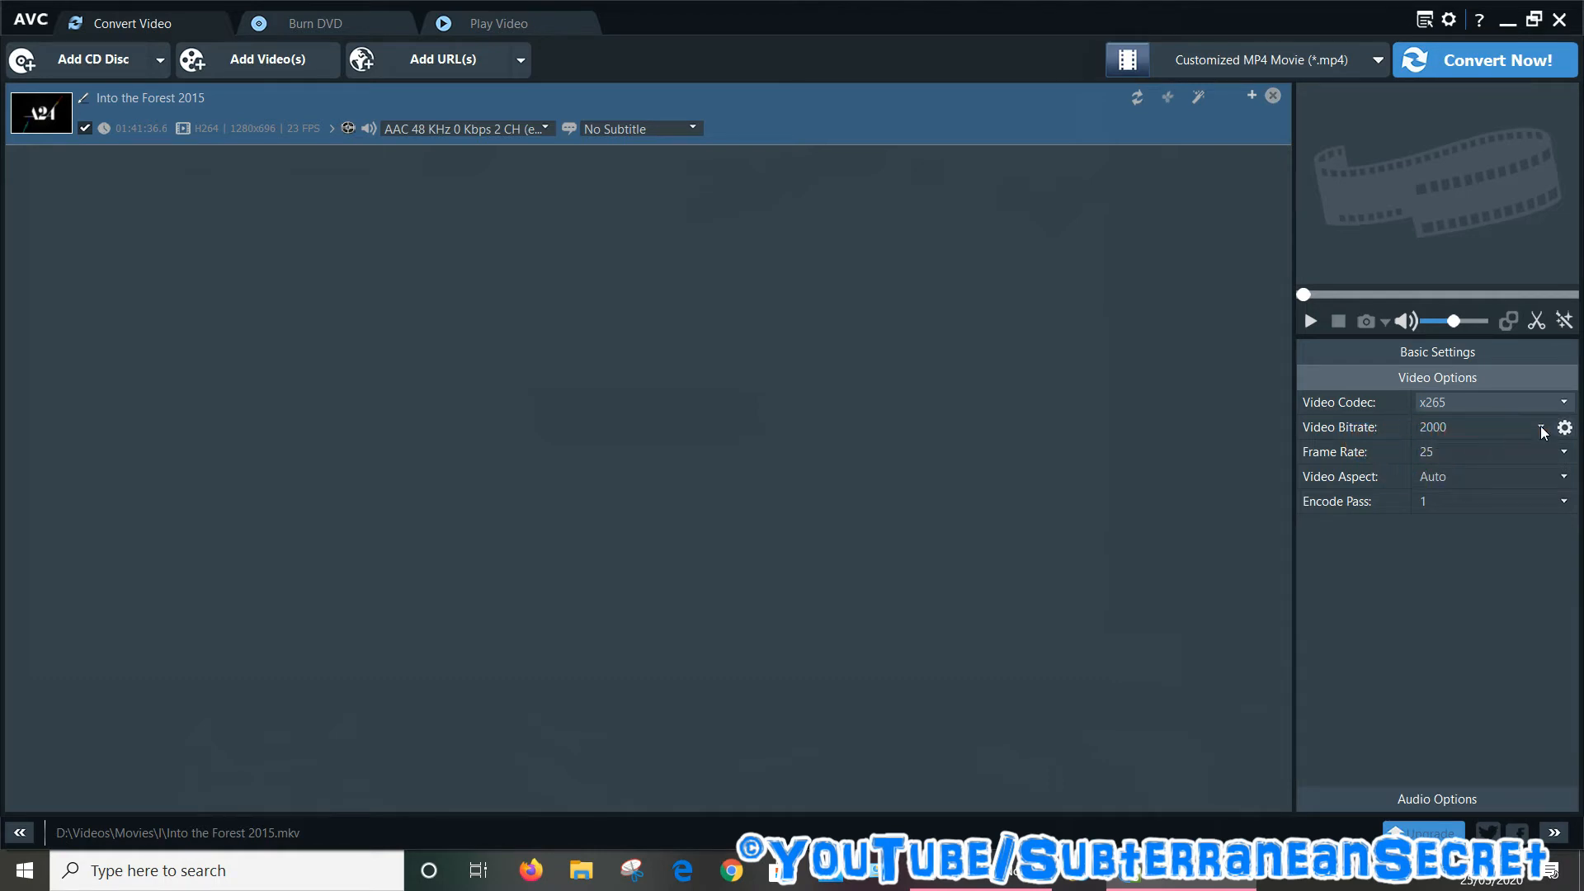
{"action": "left_click", "coordinate": [1564, 426]}
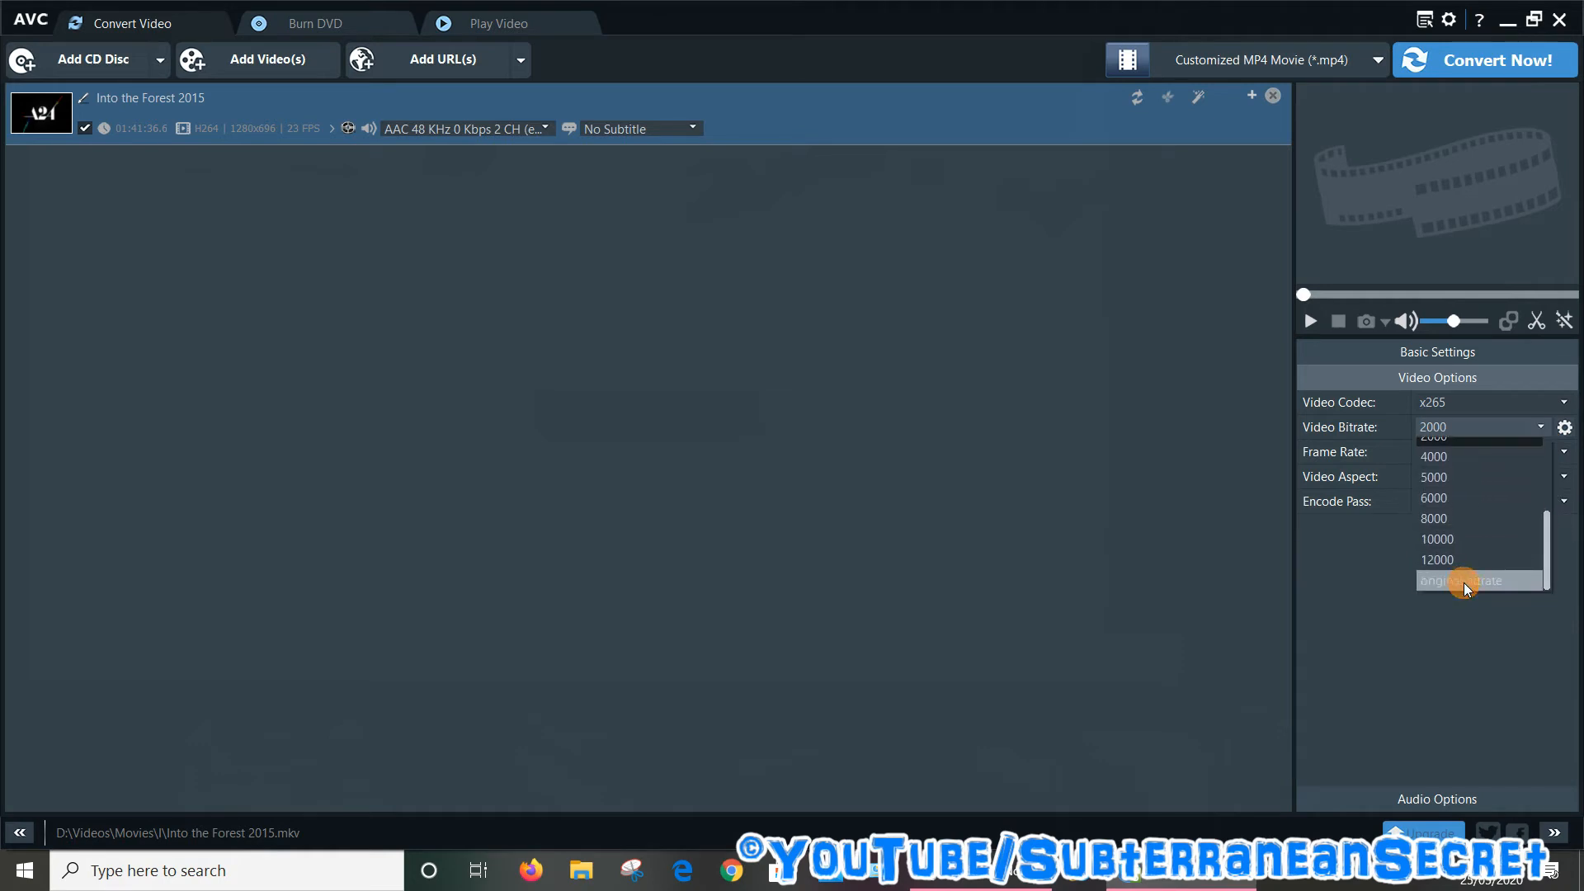
{"action": "left_click", "coordinate": [1465, 579]}
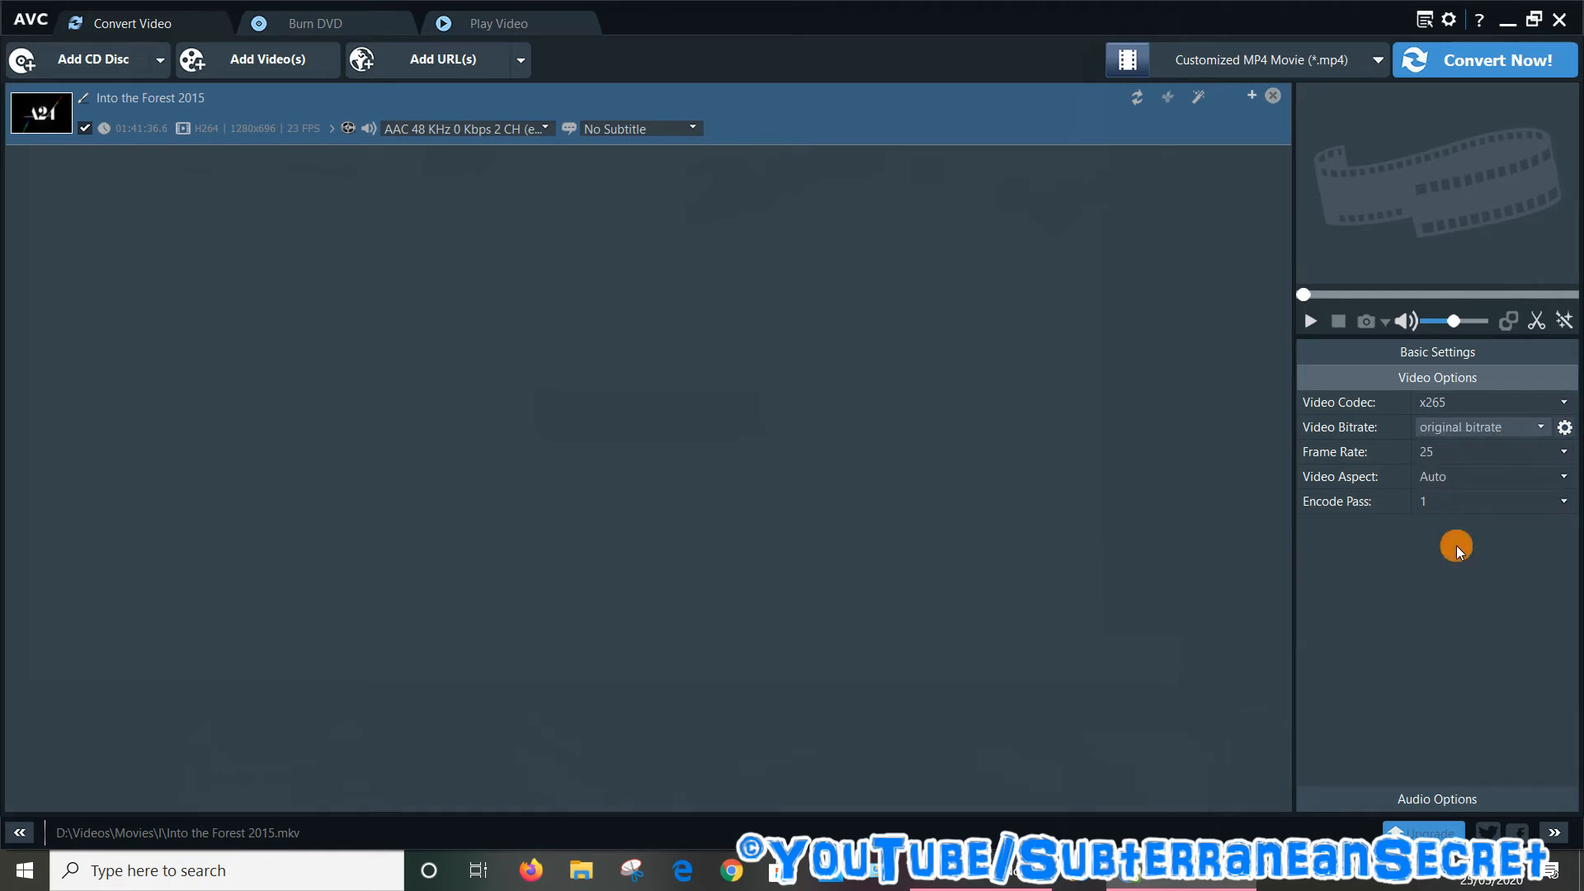
{"action": "mouse_move", "coordinate": [1449, 458]}
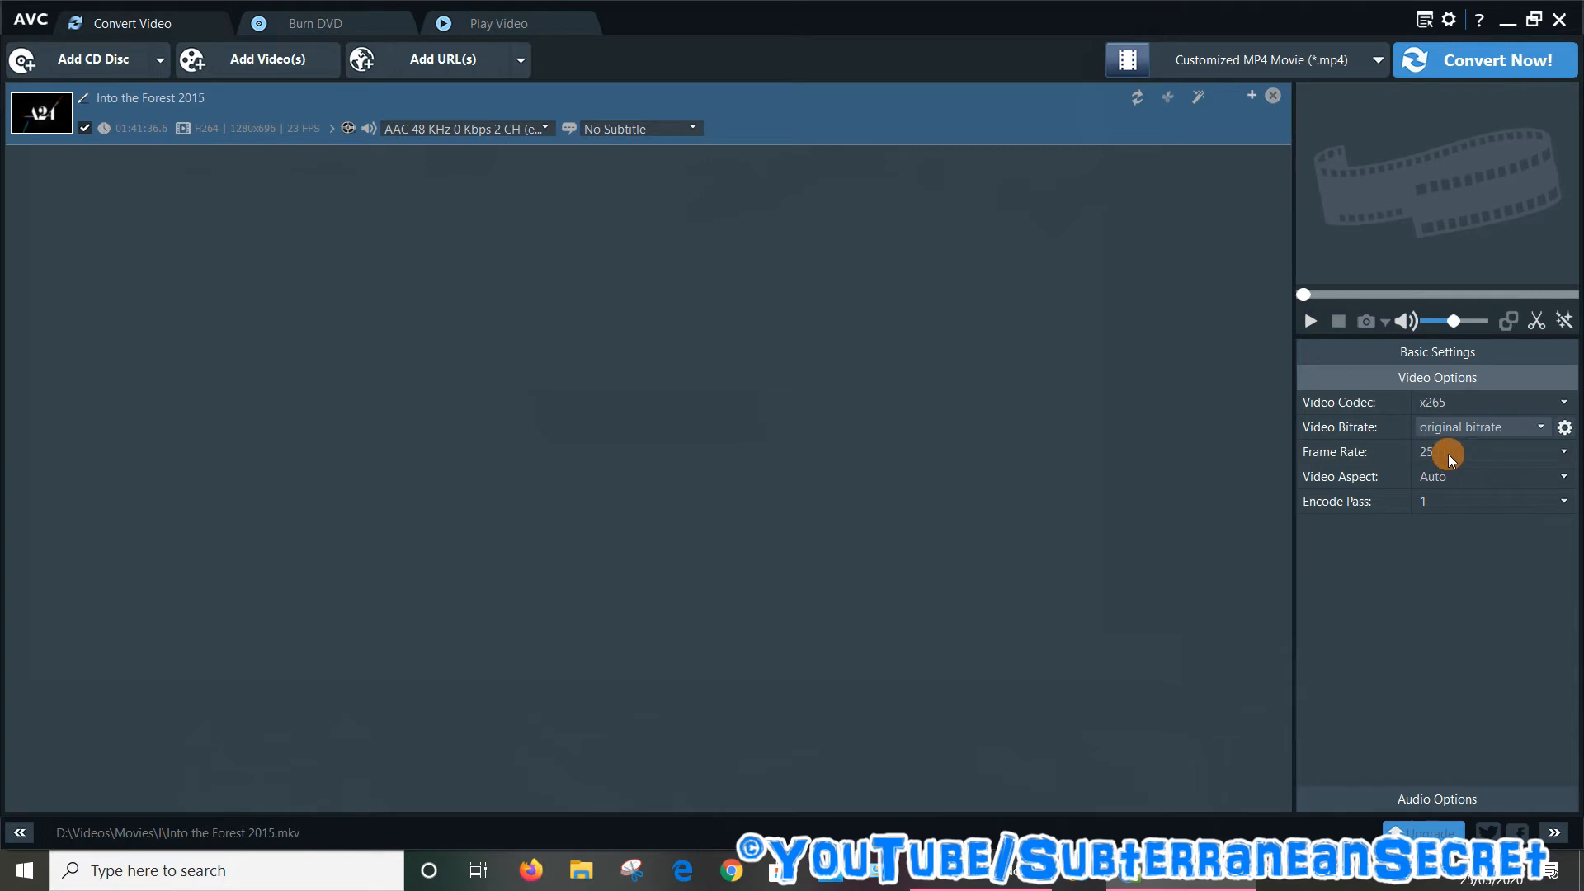
{"action": "mouse_move", "coordinate": [1447, 482]}
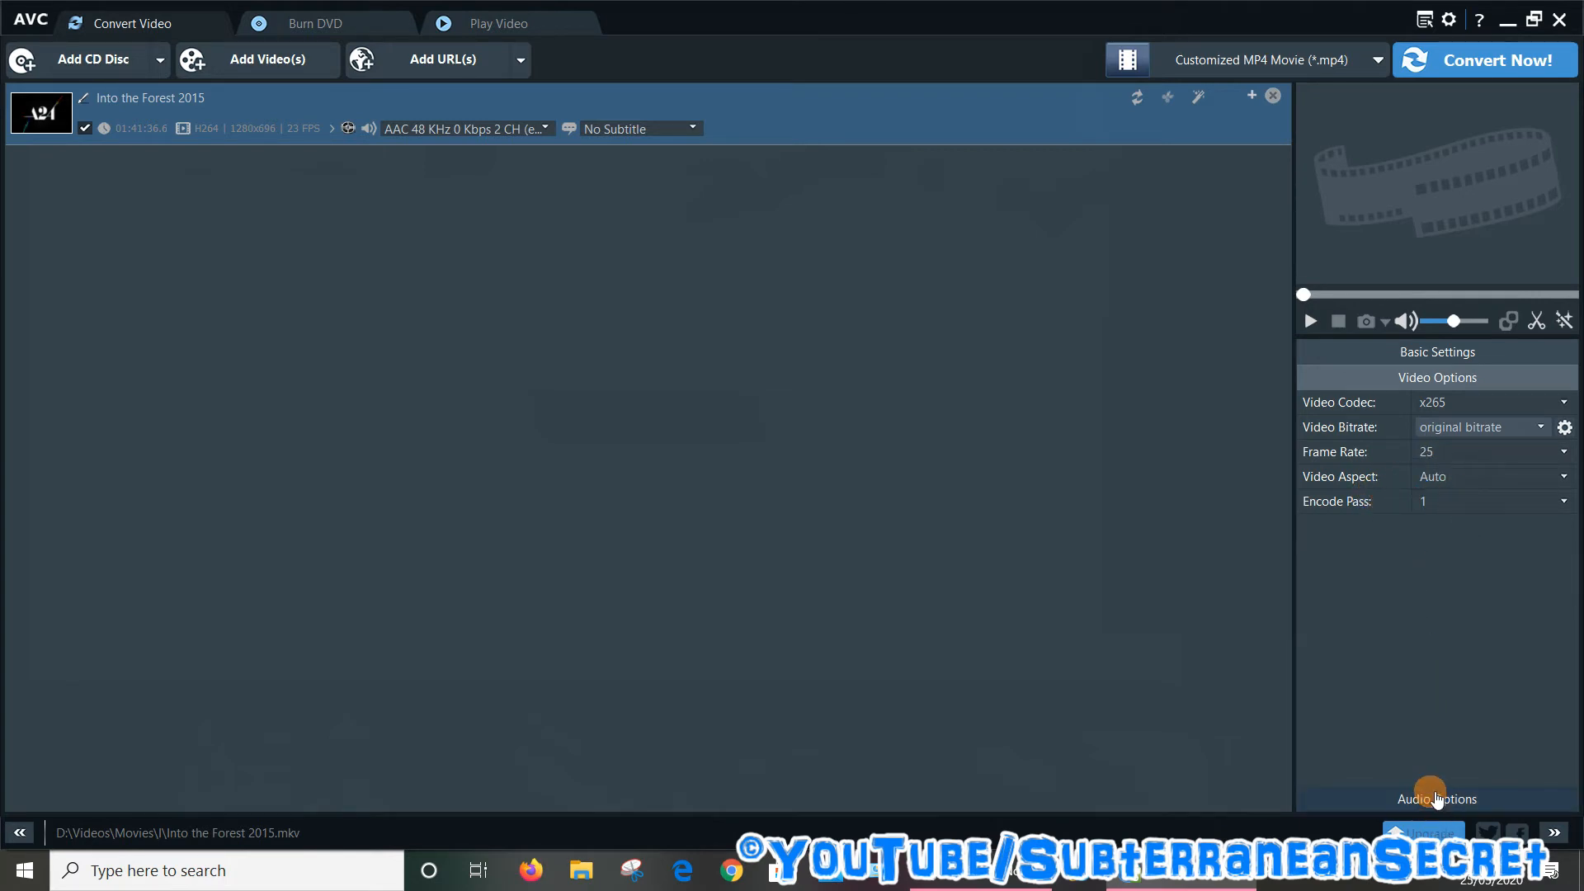
Glance at the Audio Options, leaving AAC 128, and return to the video settings
{"action": "left_click", "coordinate": [1436, 798]}
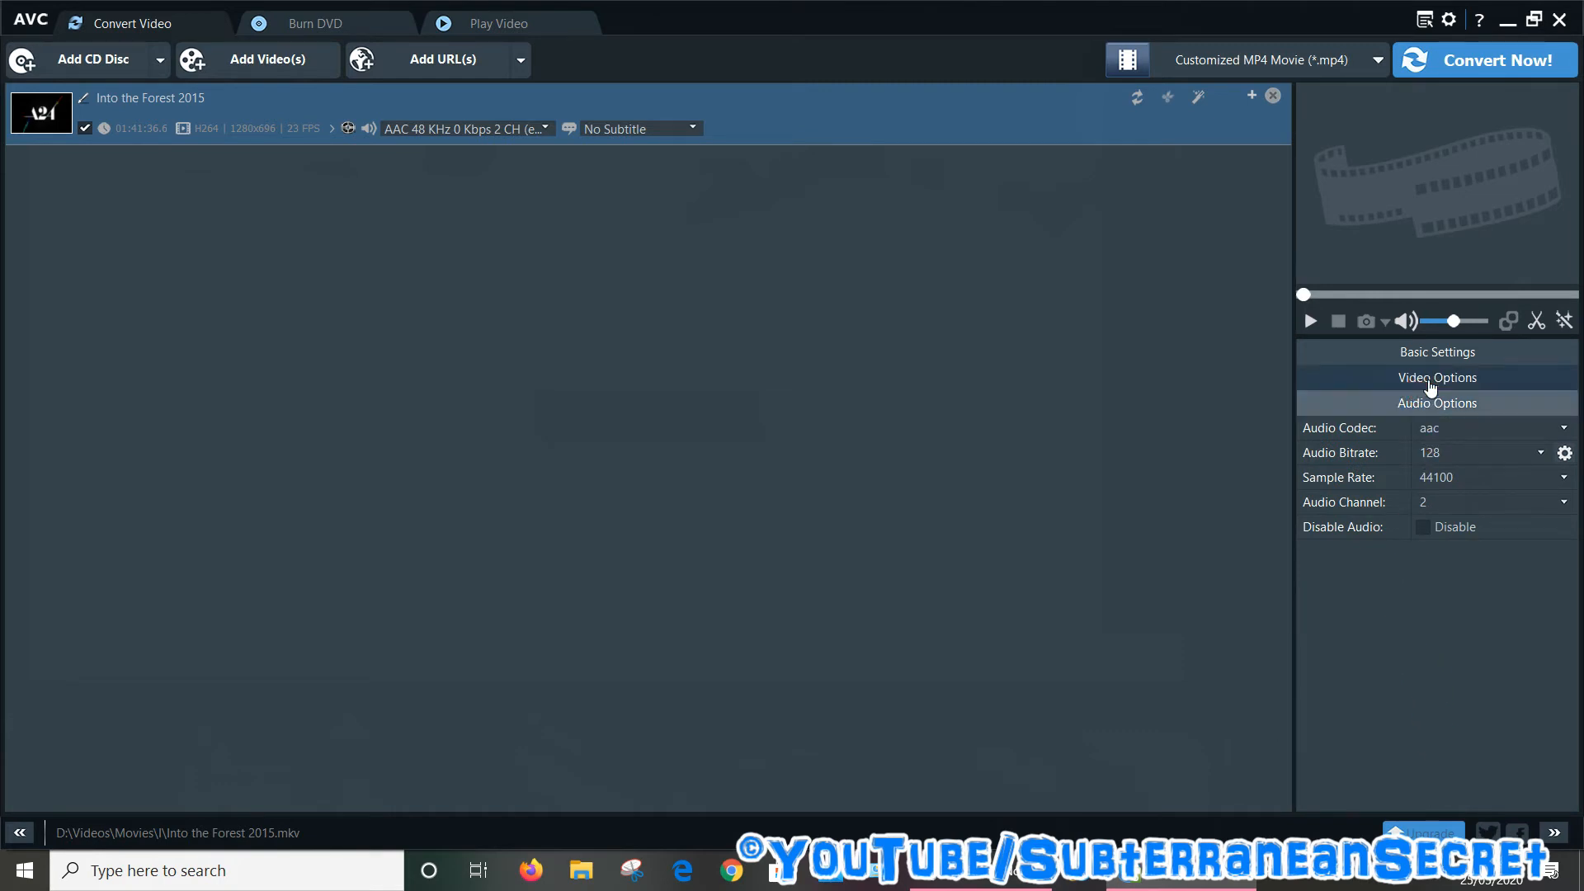
{"action": "left_click", "coordinate": [1437, 376]}
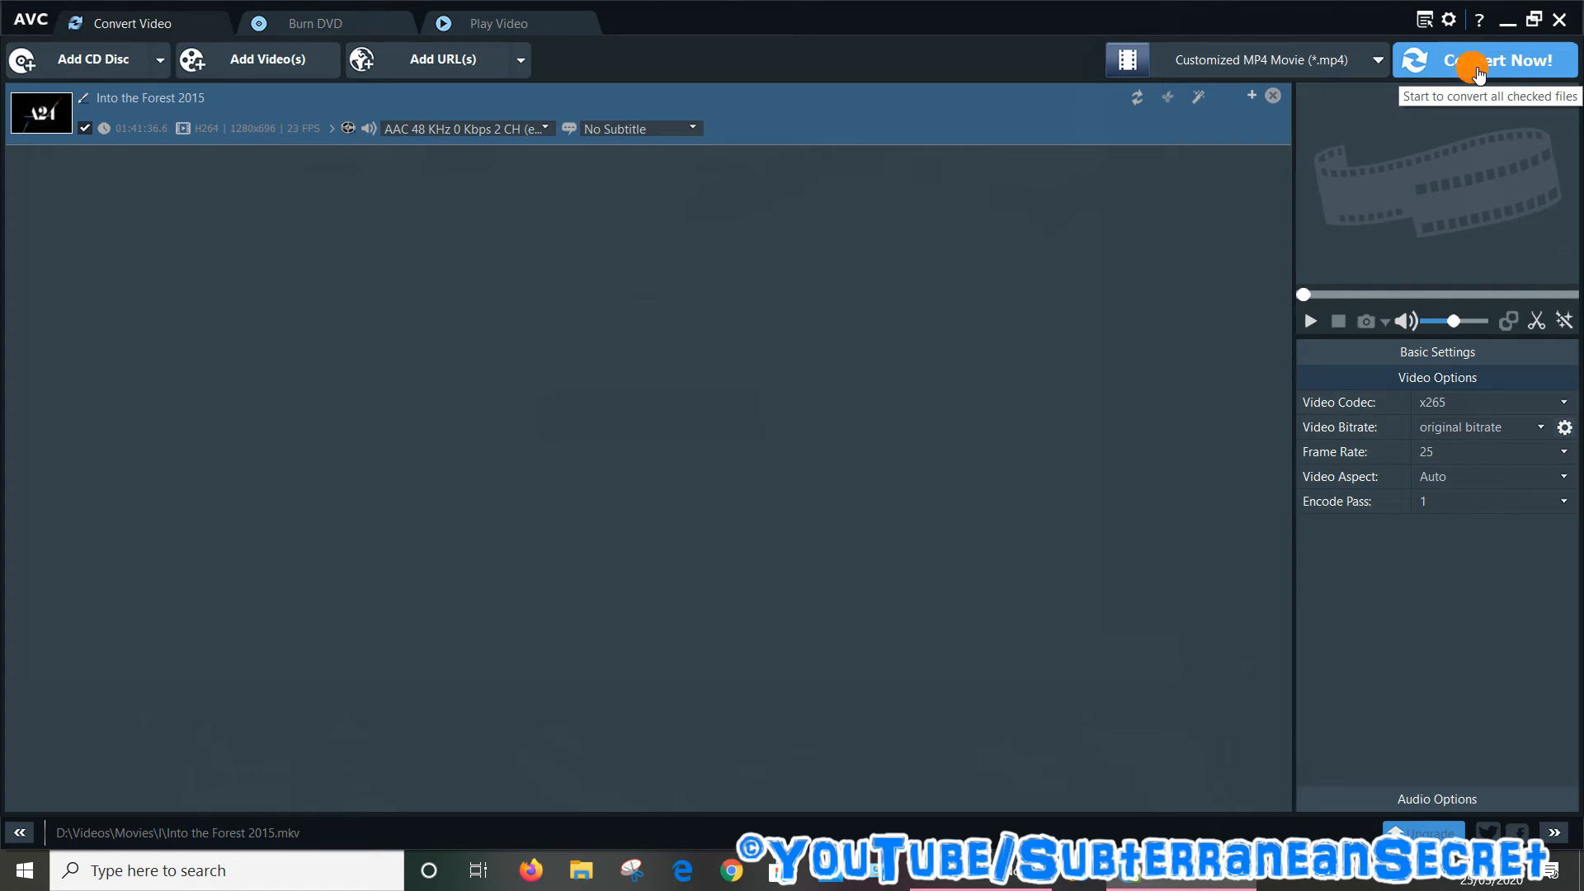
Start converting the movie with Convert Now!
{"action": "left_click", "coordinate": [1485, 59]}
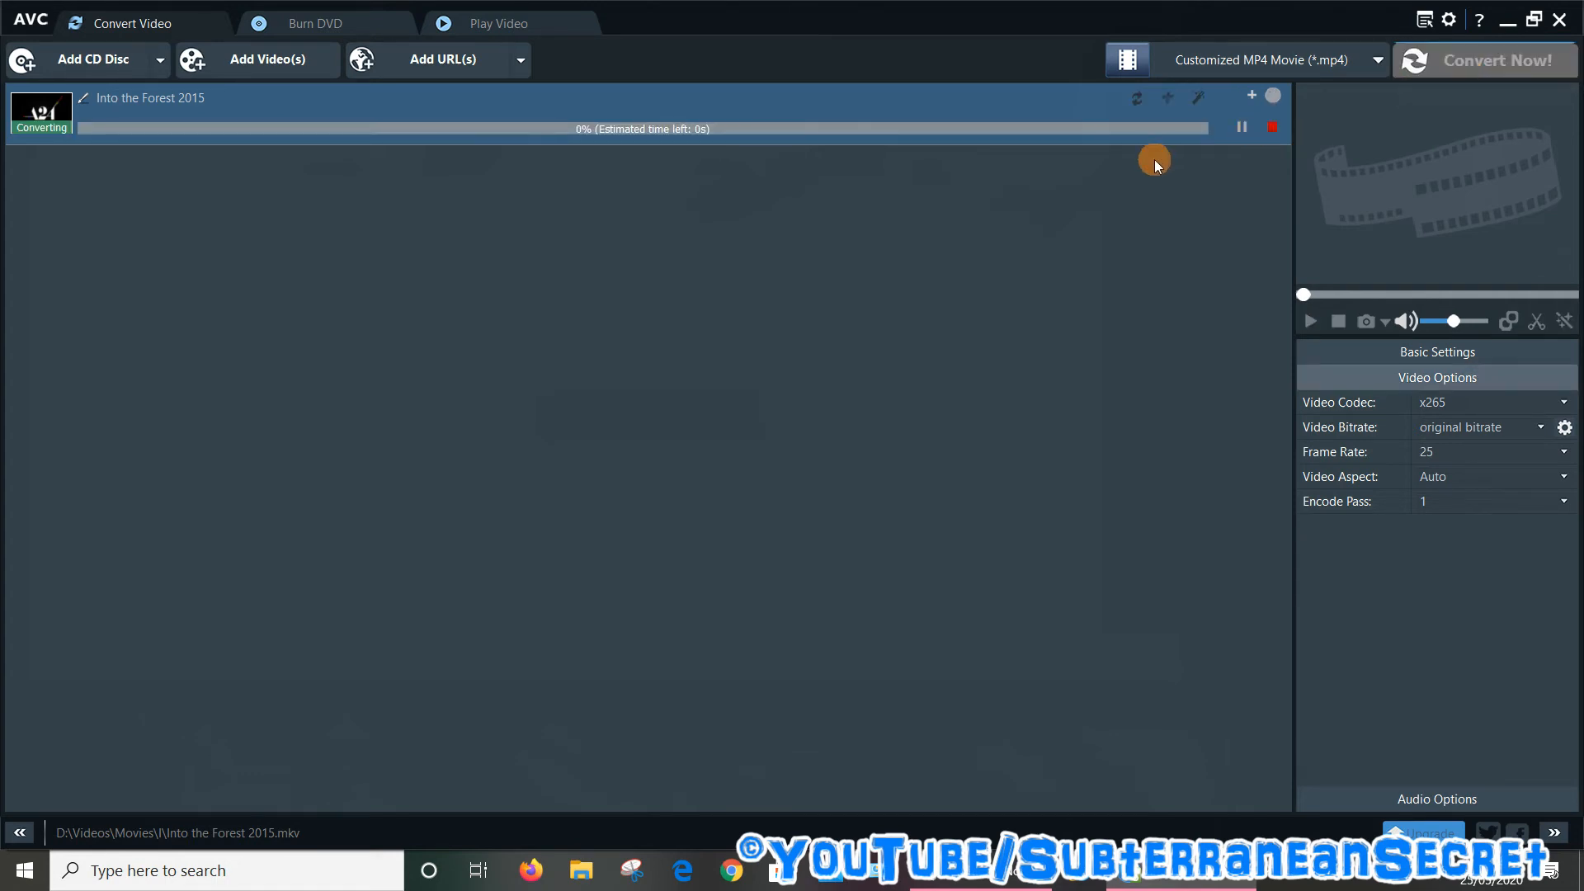
{"action": "mouse_move", "coordinate": [558, 153]}
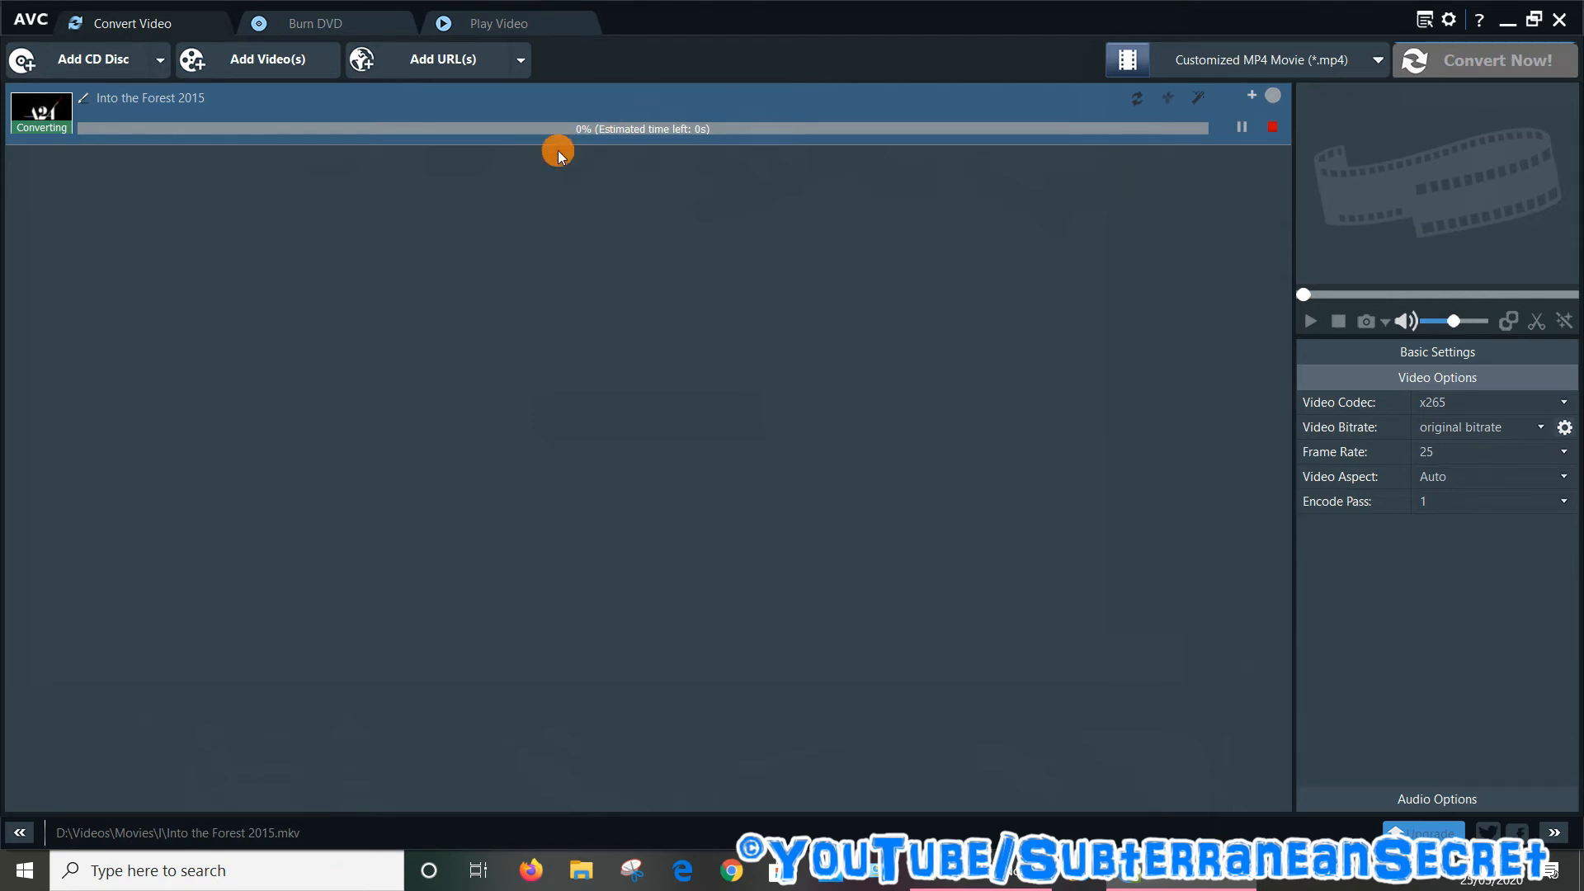
{"action": "mouse_move", "coordinate": [975, 213]}
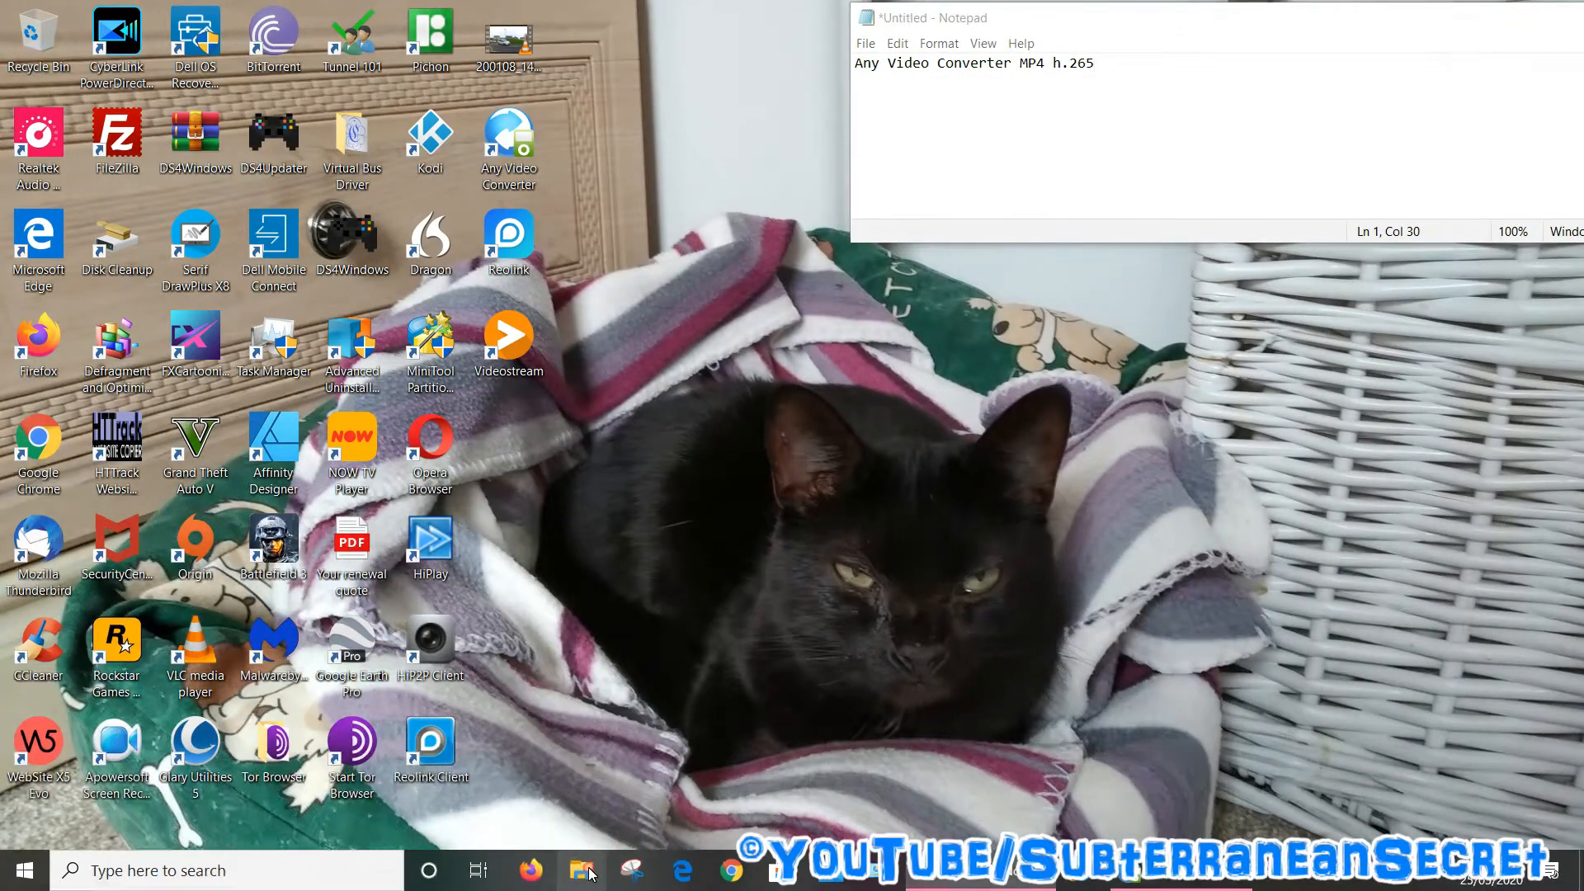
In File Explorer, go to Videos and open the Any Video Converter output folder with HTML5 and MP4 subfolders
{"action": "left_click", "coordinate": [587, 869]}
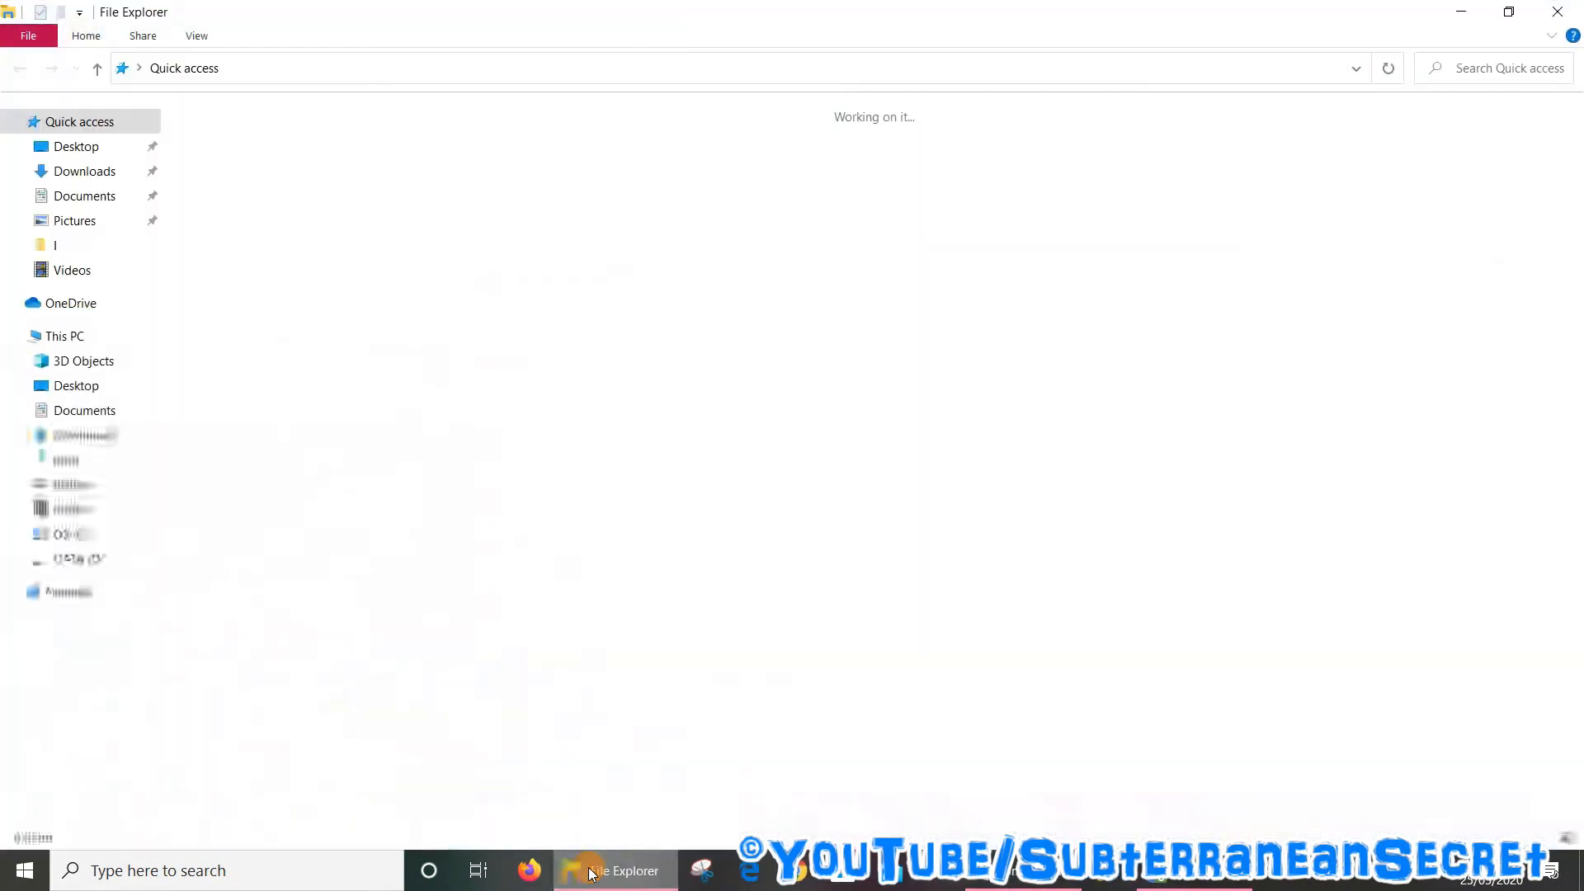
{"action": "left_click", "coordinate": [71, 508]}
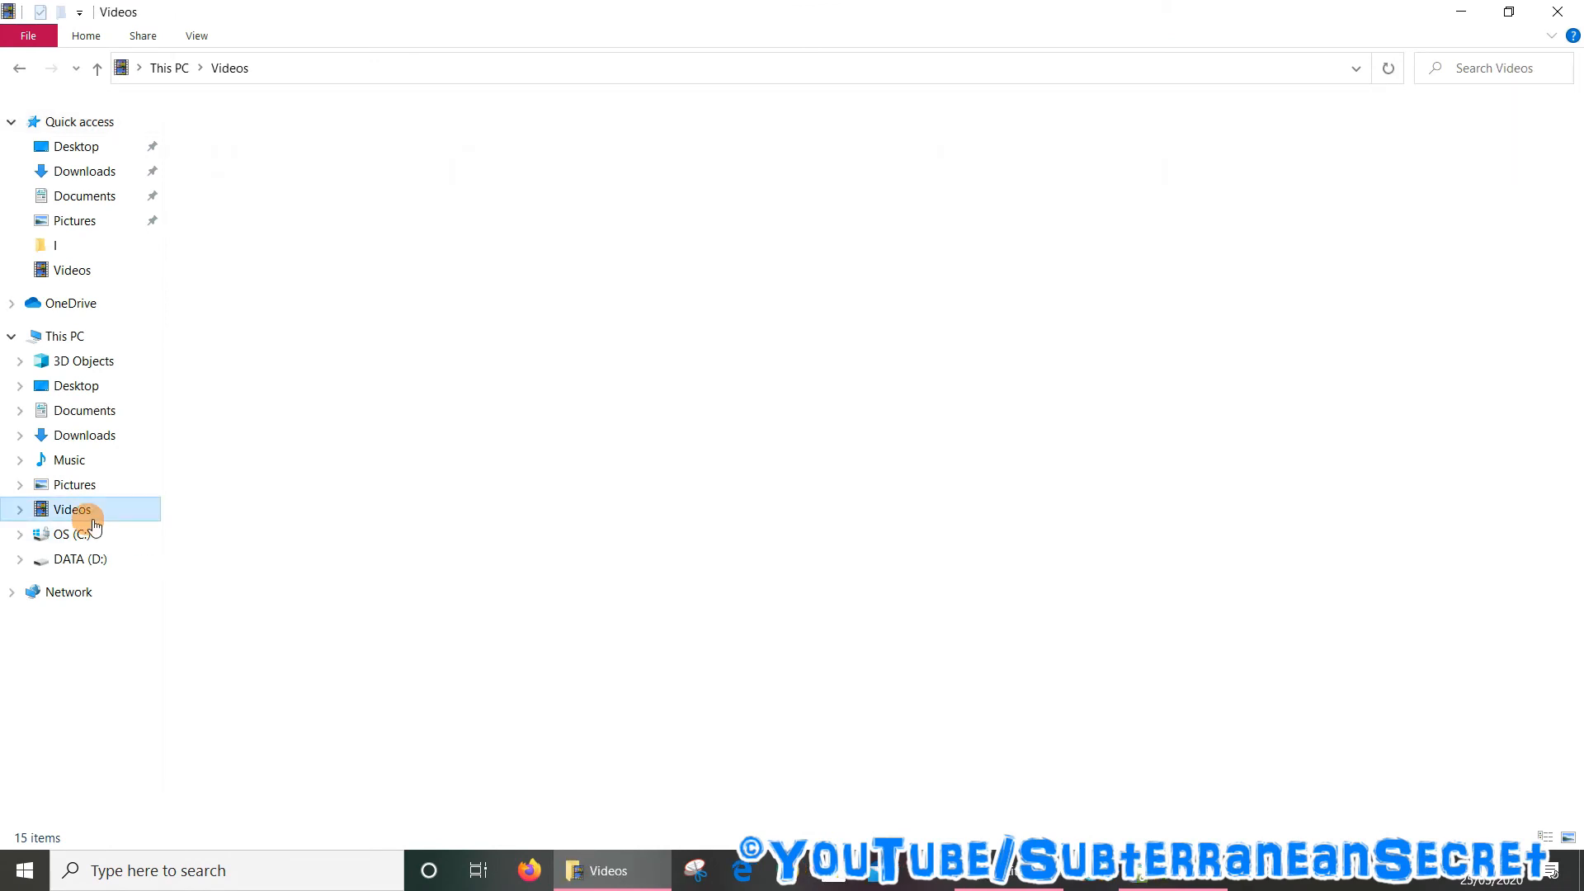
{"action": "left_click", "coordinate": [71, 510]}
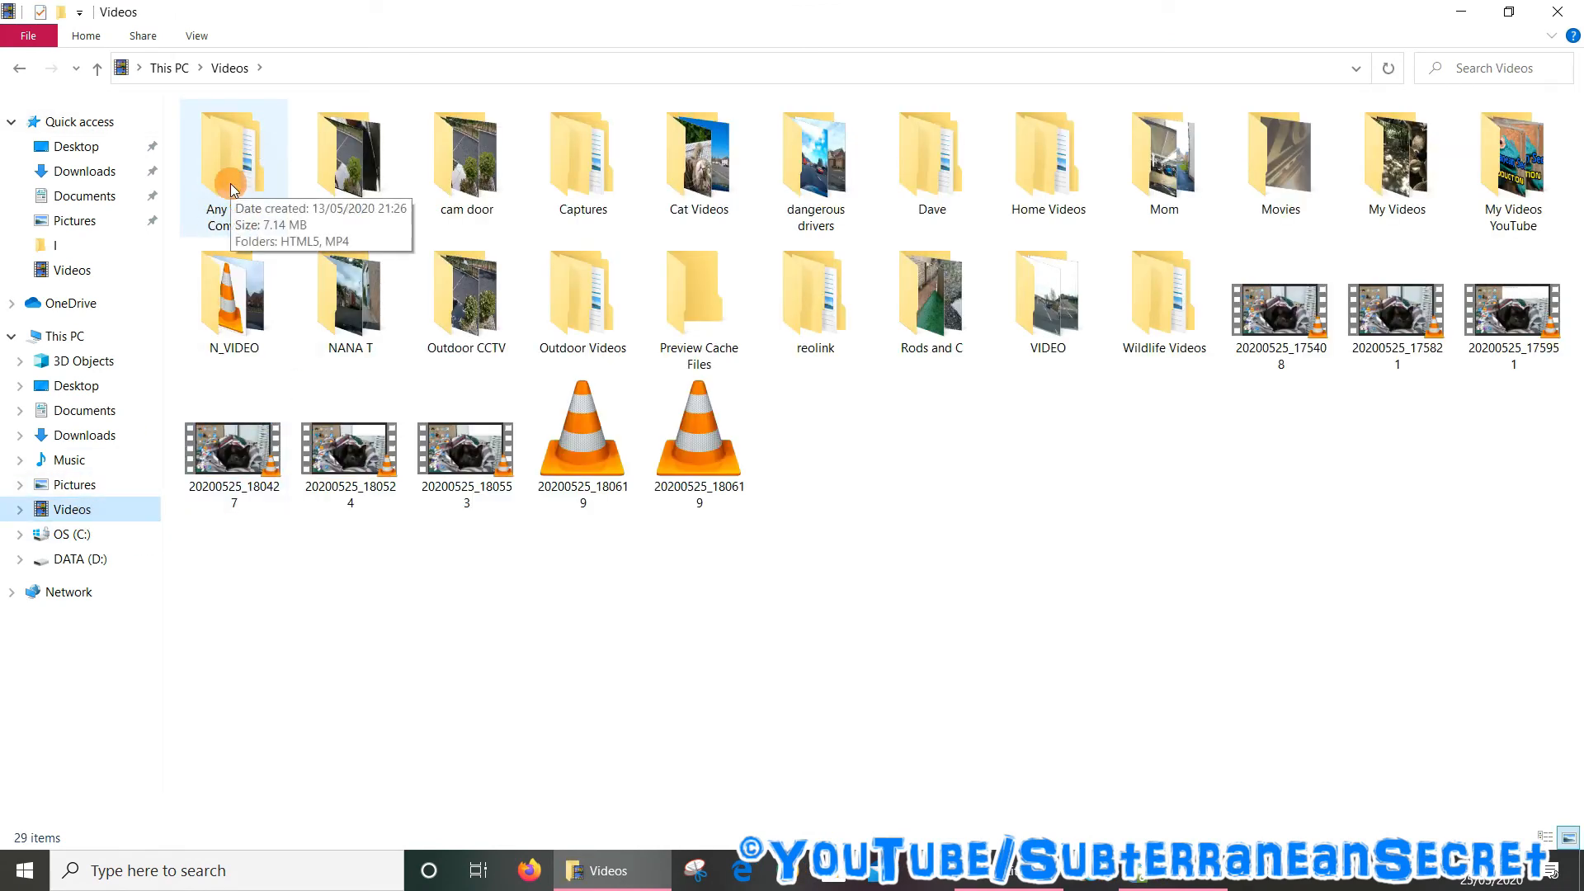
{"action": "double_click", "coordinate": [233, 157]}
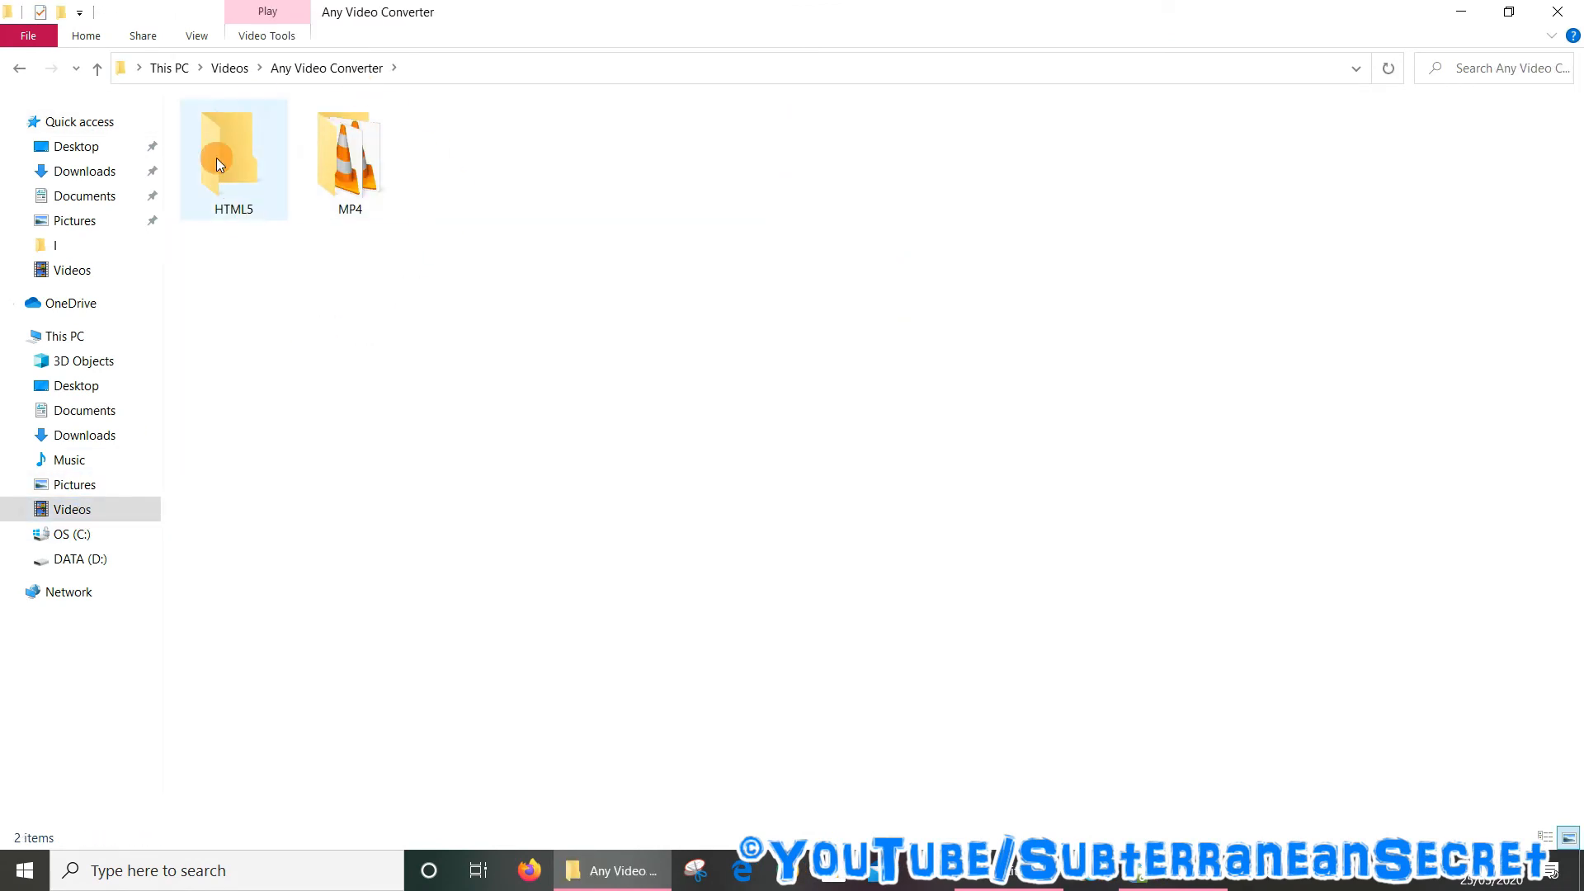